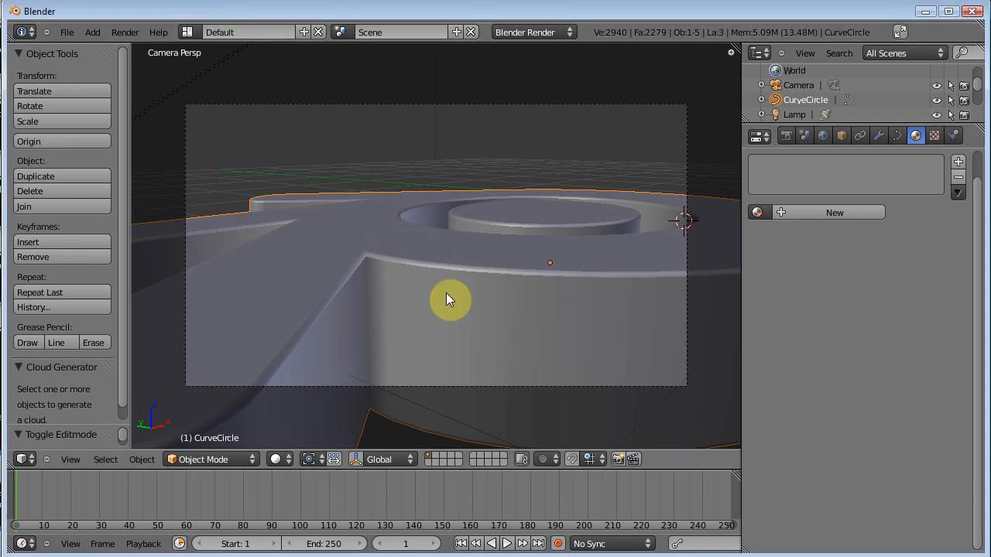
mouse_move(313, 359)
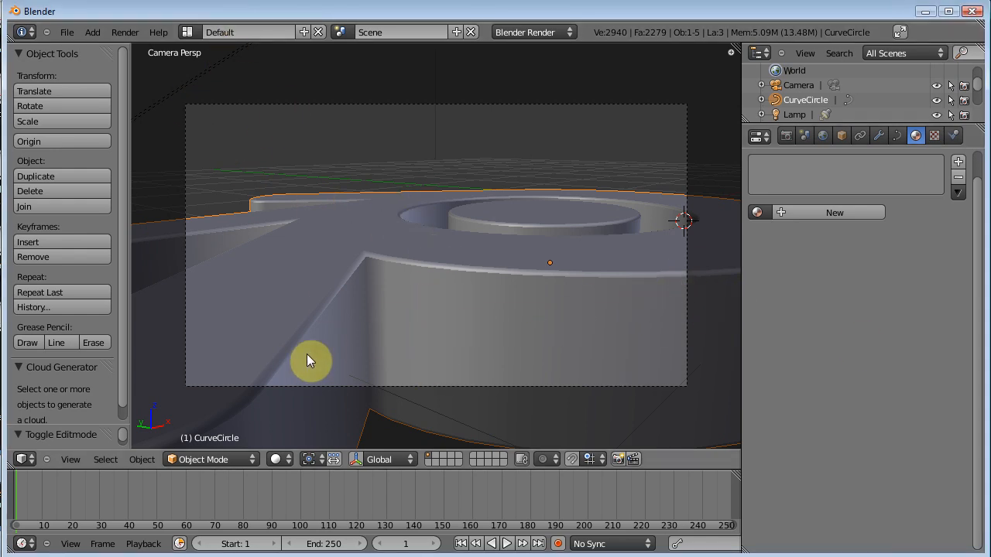
mouse_move(322, 350)
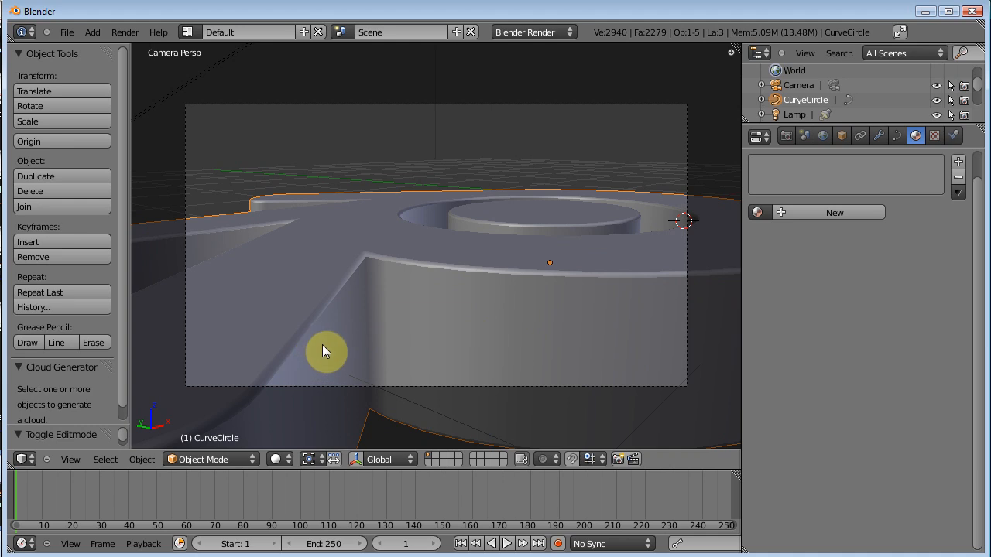
mouse_move(415, 279)
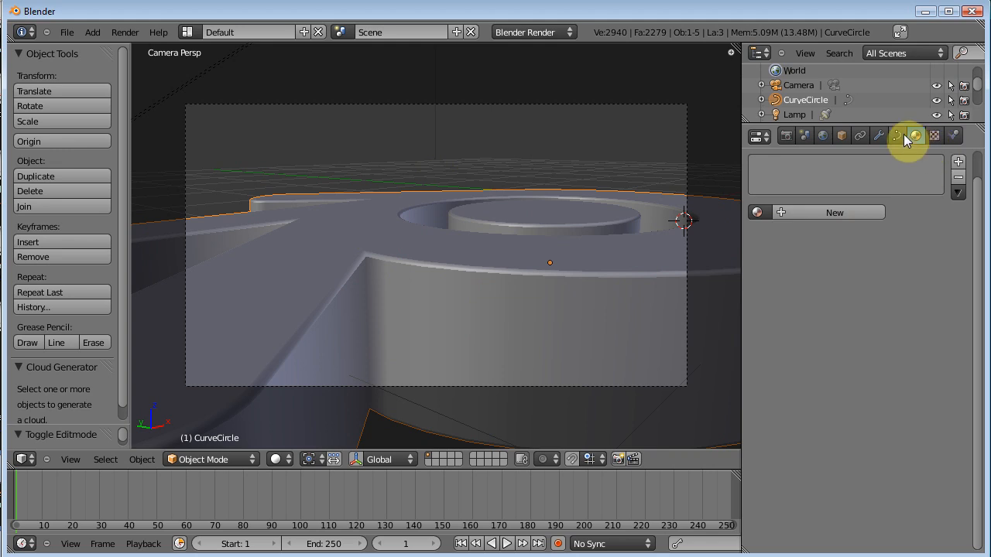
- Enter edit mode on the logo curve and orbit the view to frame it
left_click(917, 136)
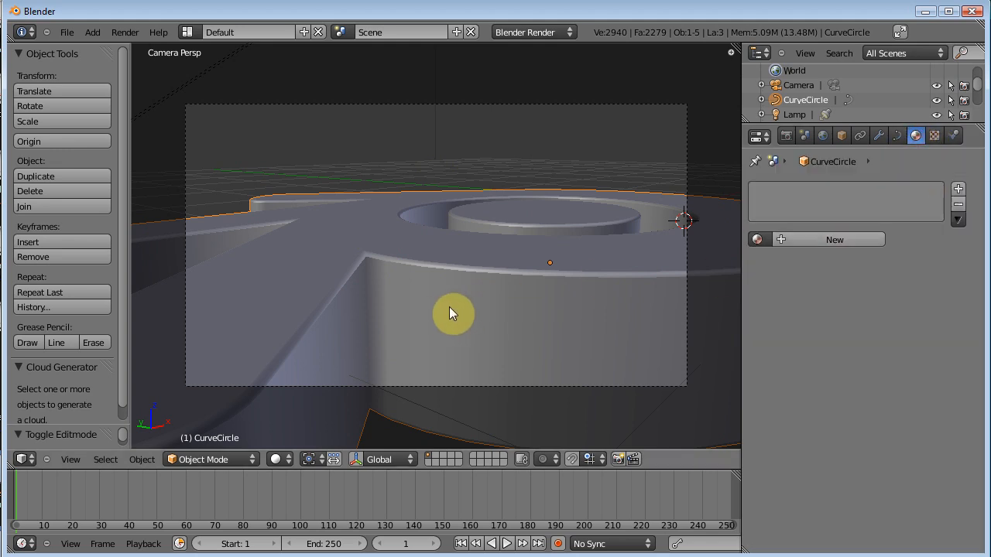
key("Tab")
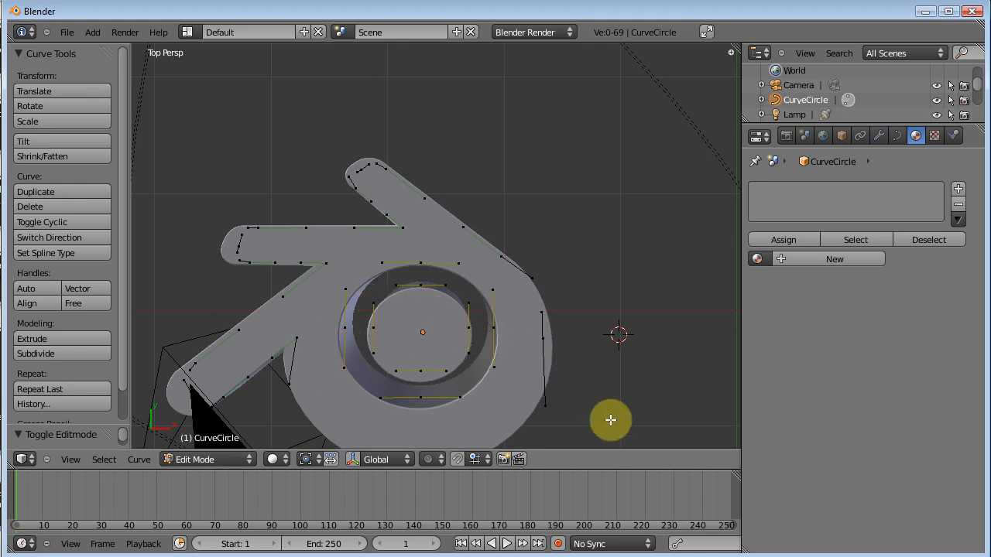
left_click_drag(610, 421, 538, 281)
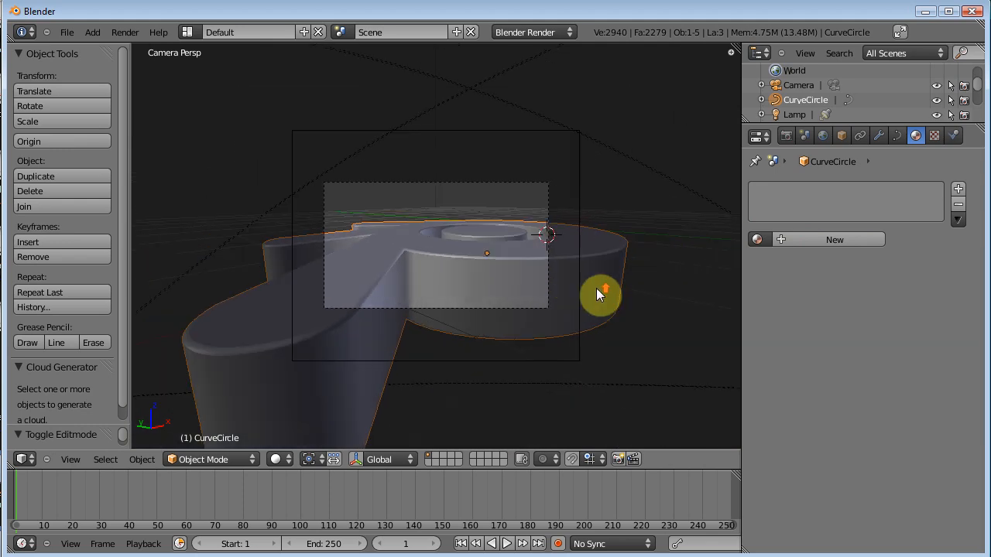
left_click_drag(601, 294, 542, 368)
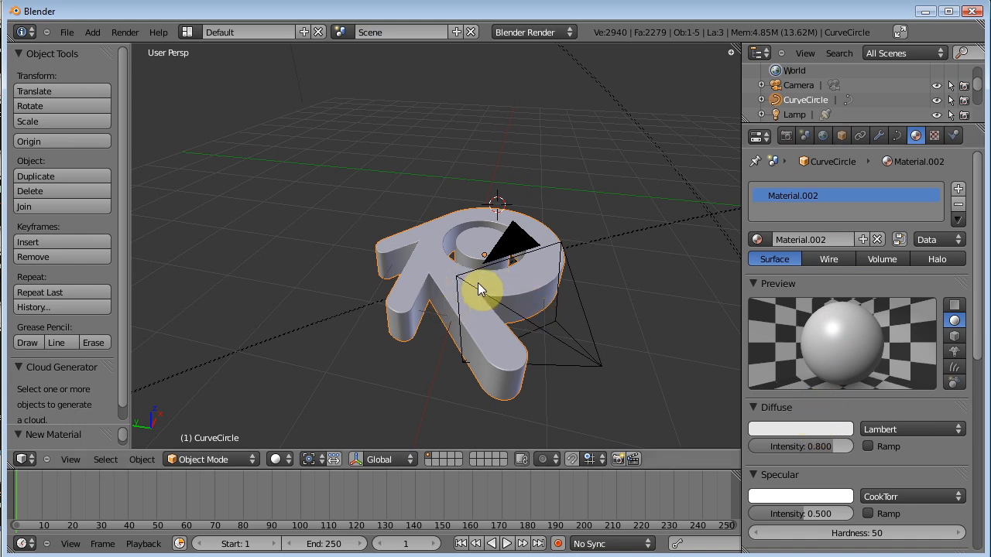
- Add a cube and move it to the right of the logo
left_click(91, 31)
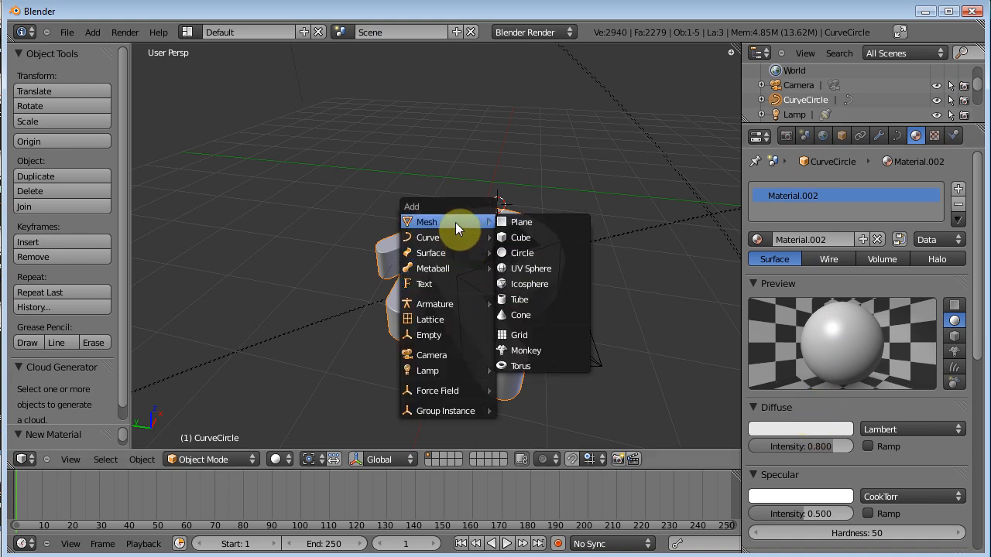
left_click(520, 238)
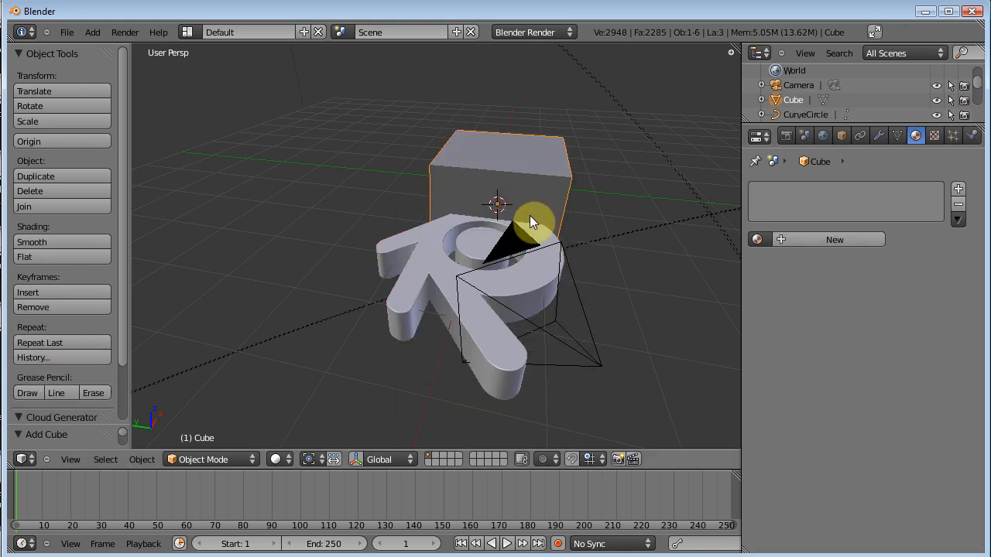
left_click_drag(534, 220, 631, 225)
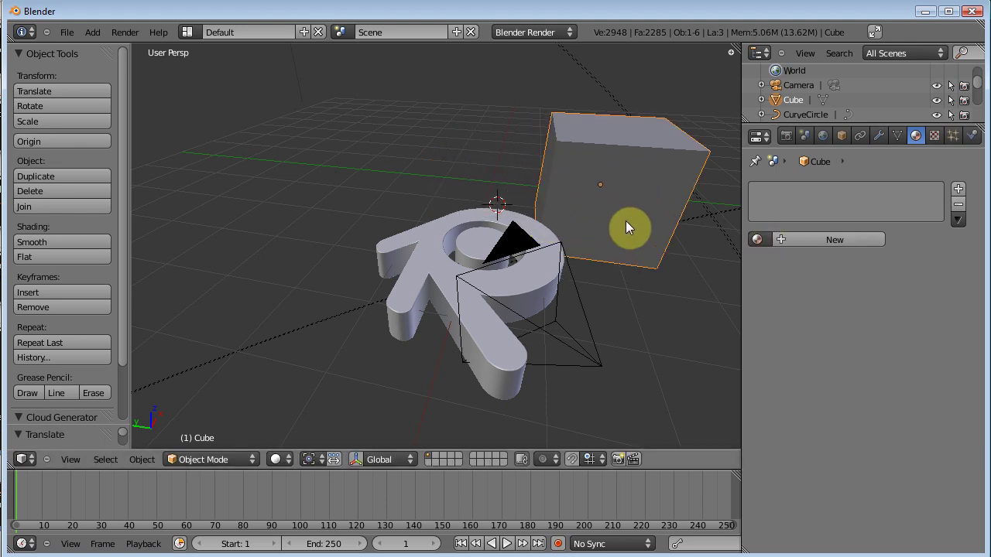
mouse_move(864, 189)
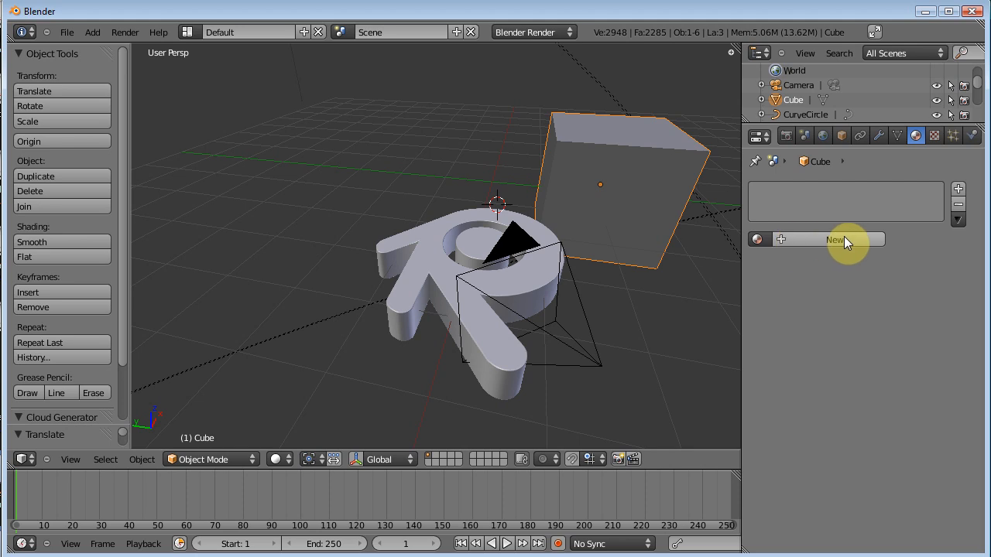
- Rename the logo's material to 'Blender Logo' and select the cube
left_click(834, 238)
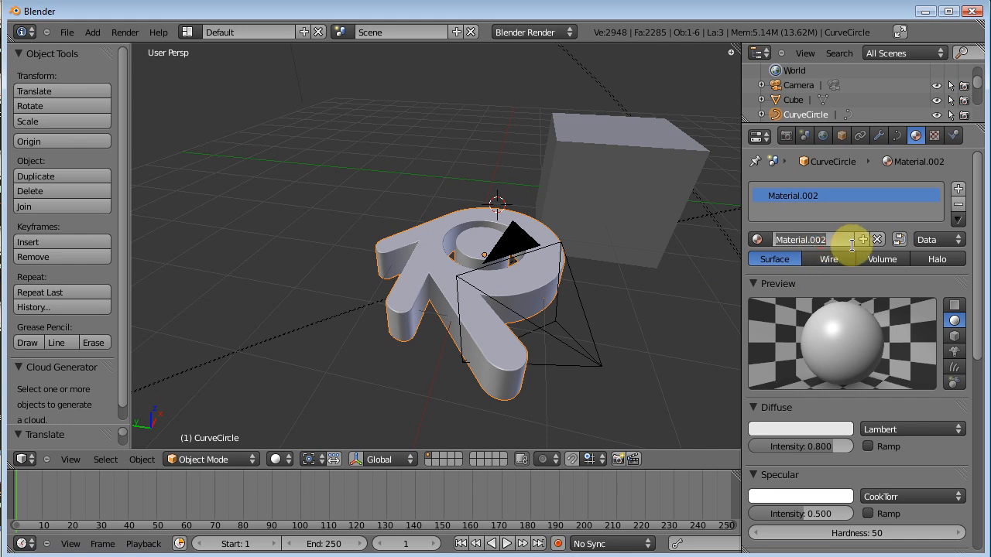
type("bLENDE")
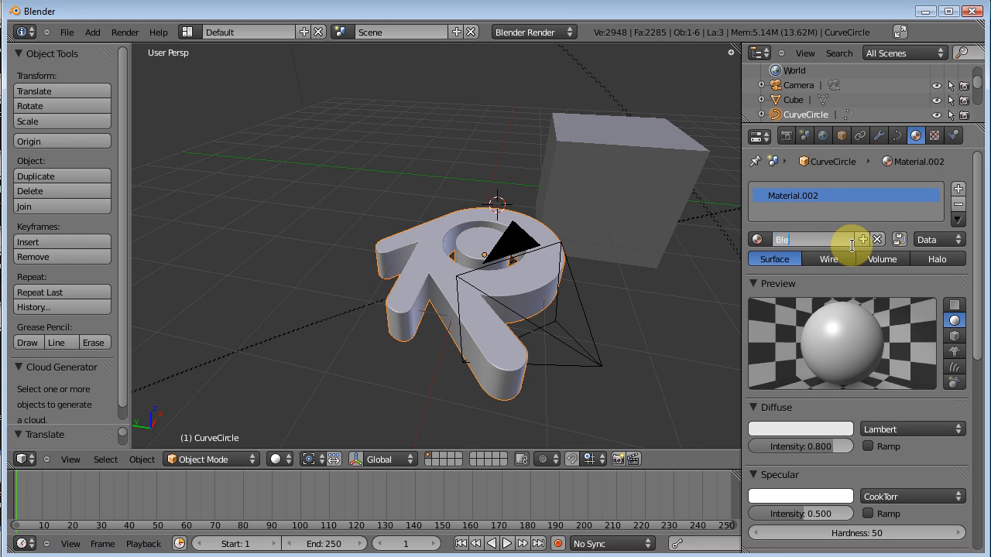
type("Blender Logo")
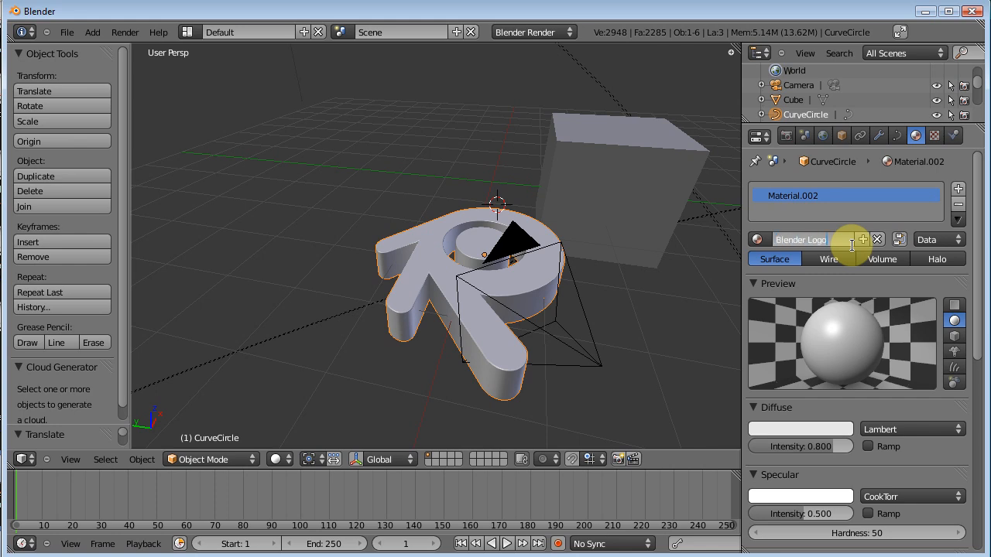
left_click(610, 220)
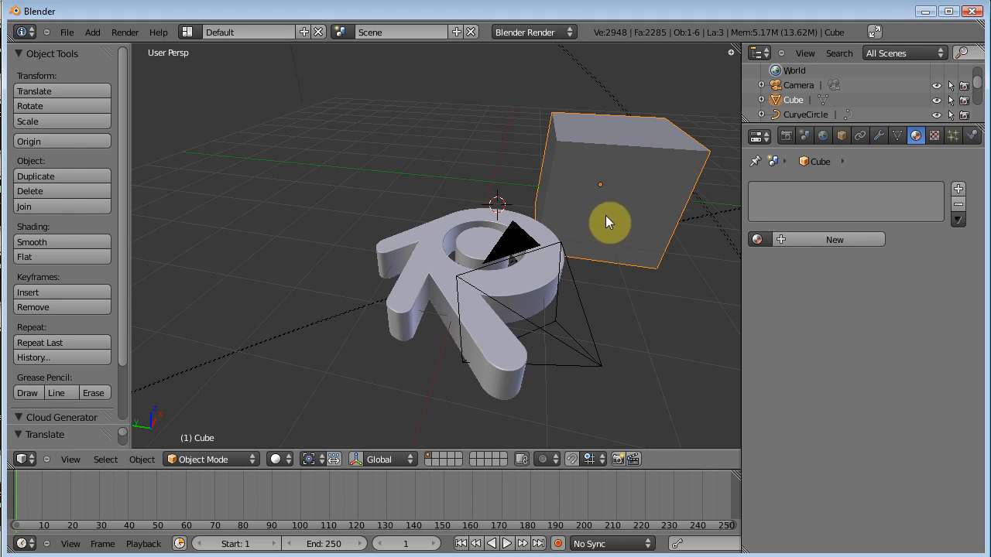
mouse_move(772, 263)
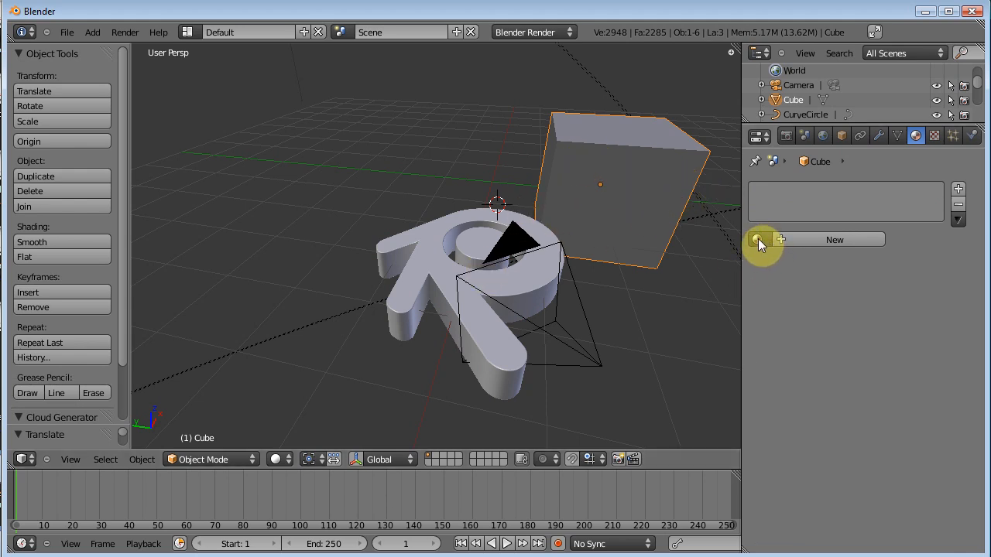
- Give the cube its own material 'box' and set the logo's diffuse colour to purple
left_click(758, 239)
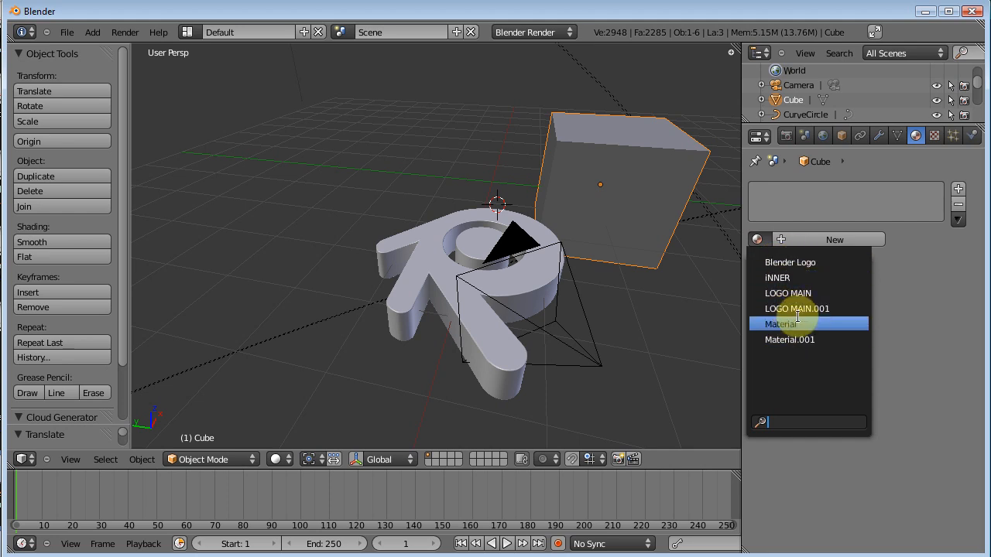
mouse_move(799, 323)
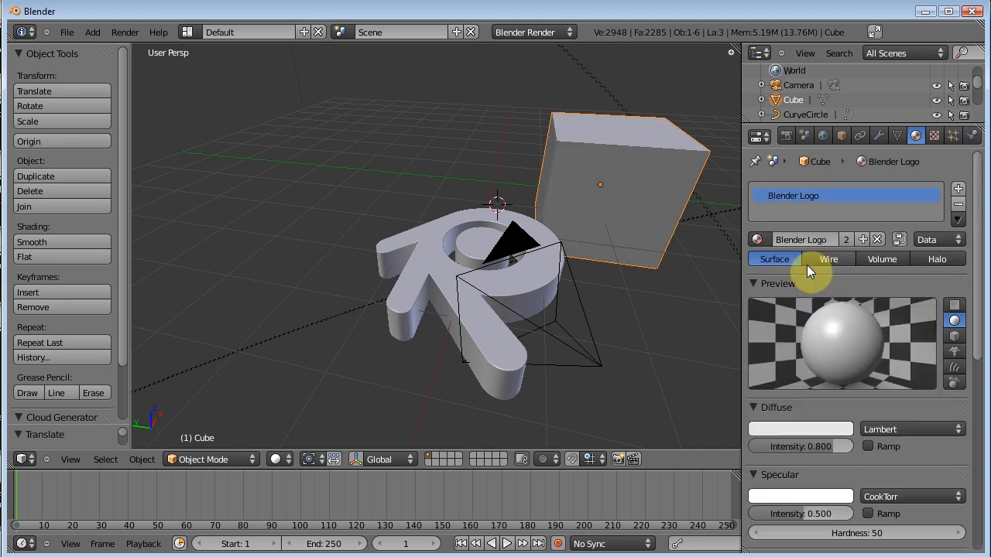
left_click(800, 428)
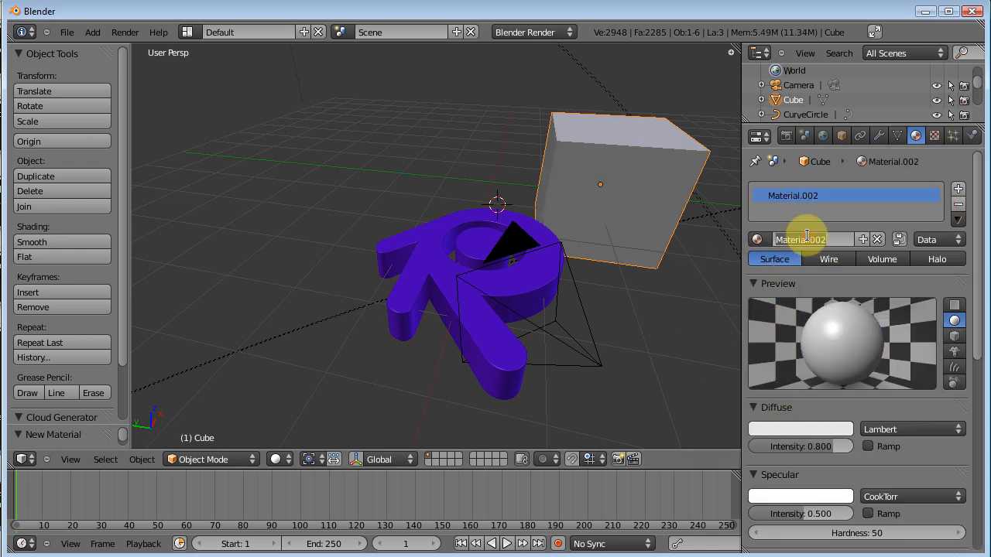
type("box")
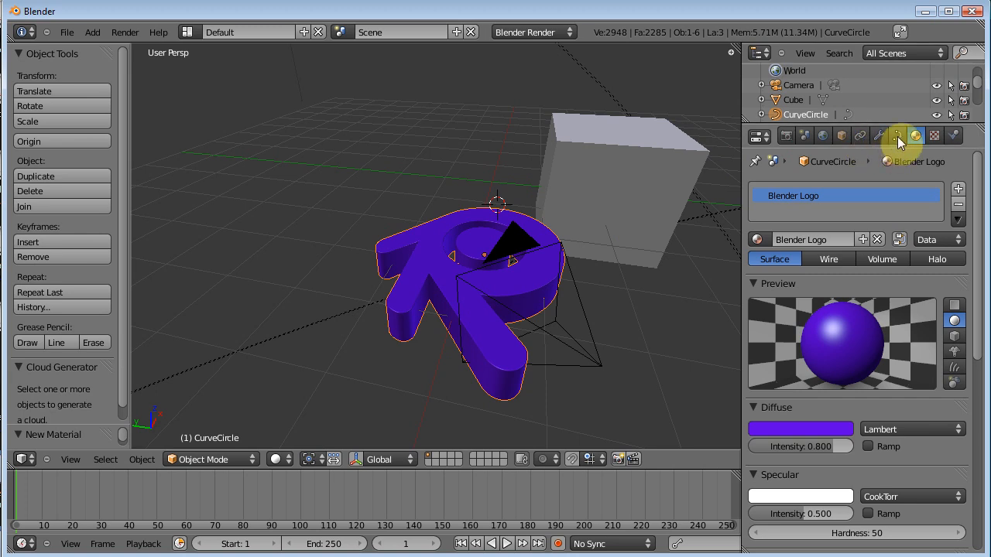
- Name the curve data 'Logo' and the object 'Logo', then select Lamp.002
left_click(898, 136)
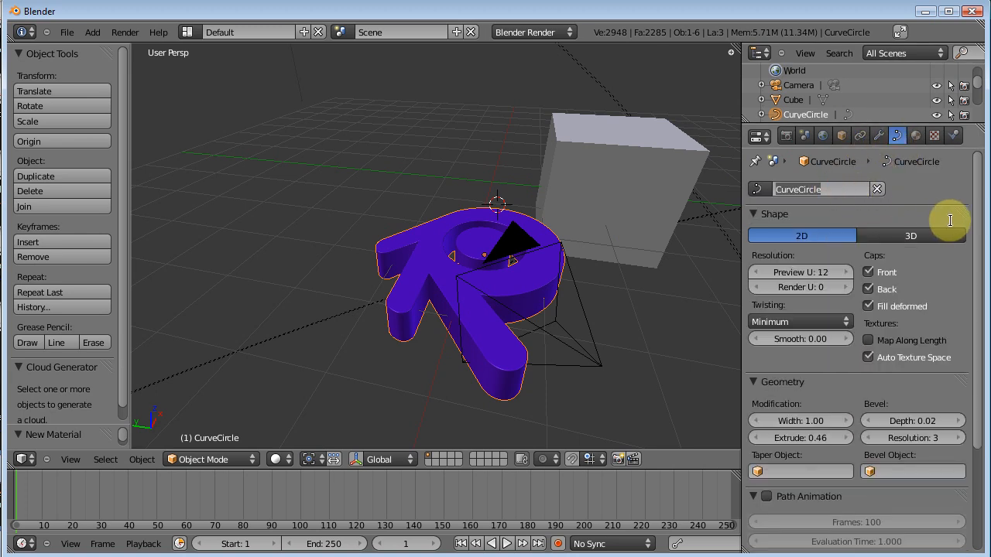
type("Logo")
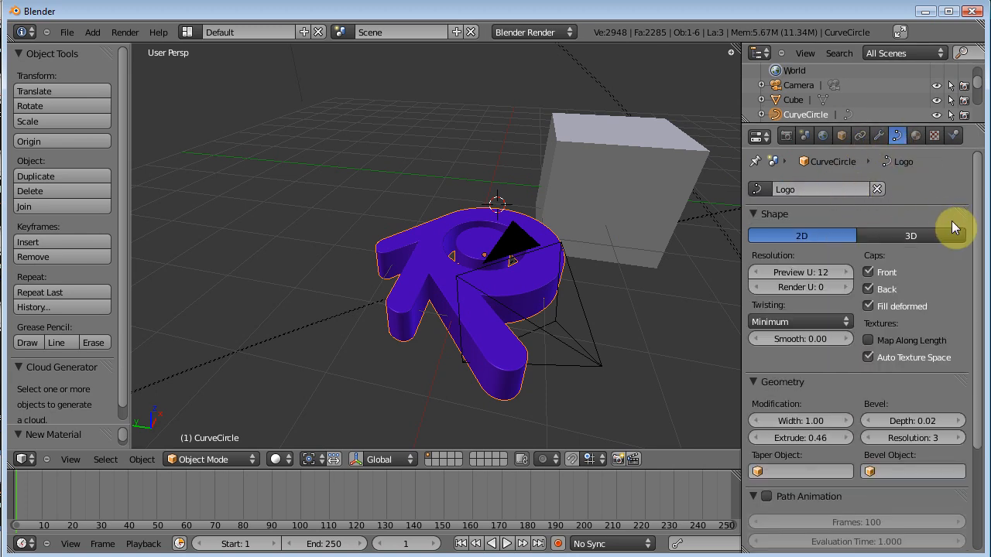
left_click(842, 136)
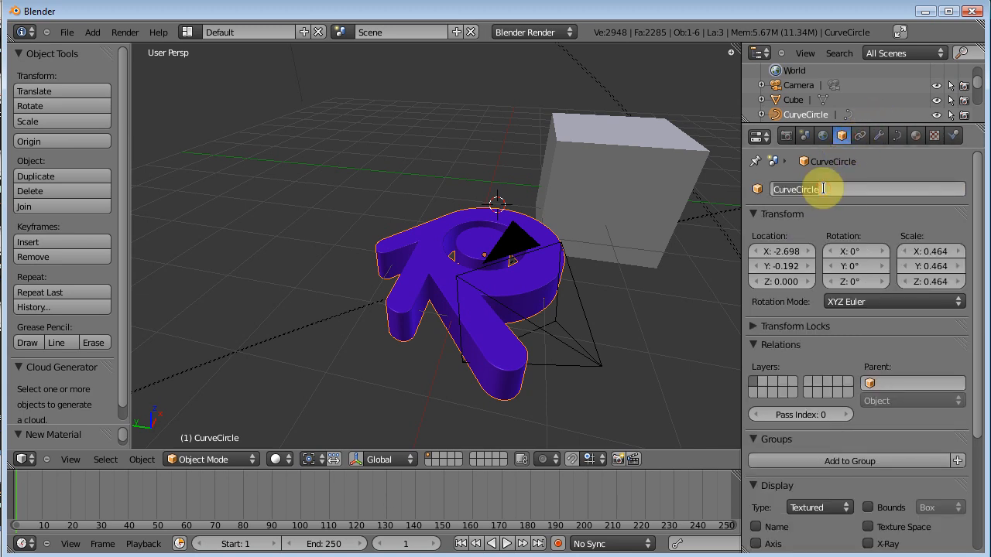
type("Logo")
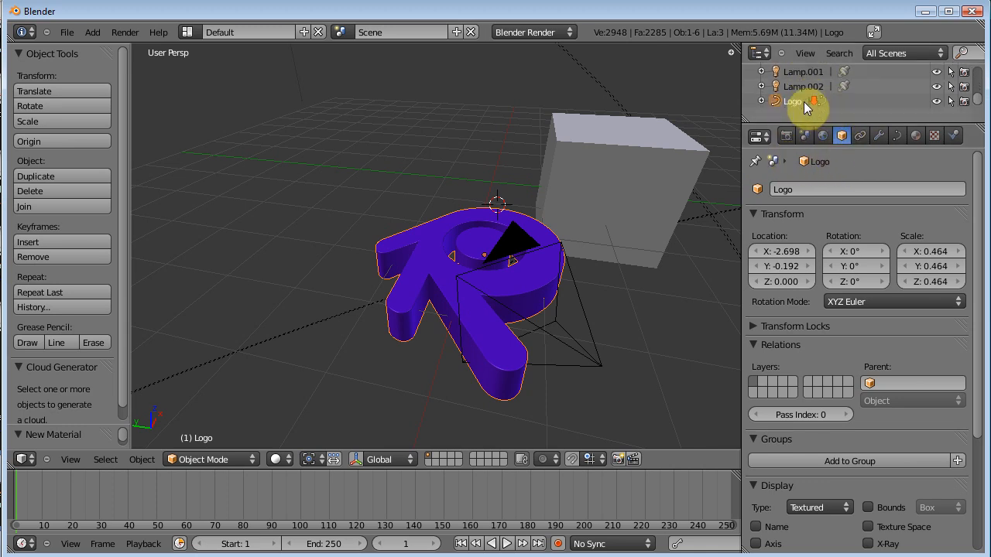
left_click(802, 87)
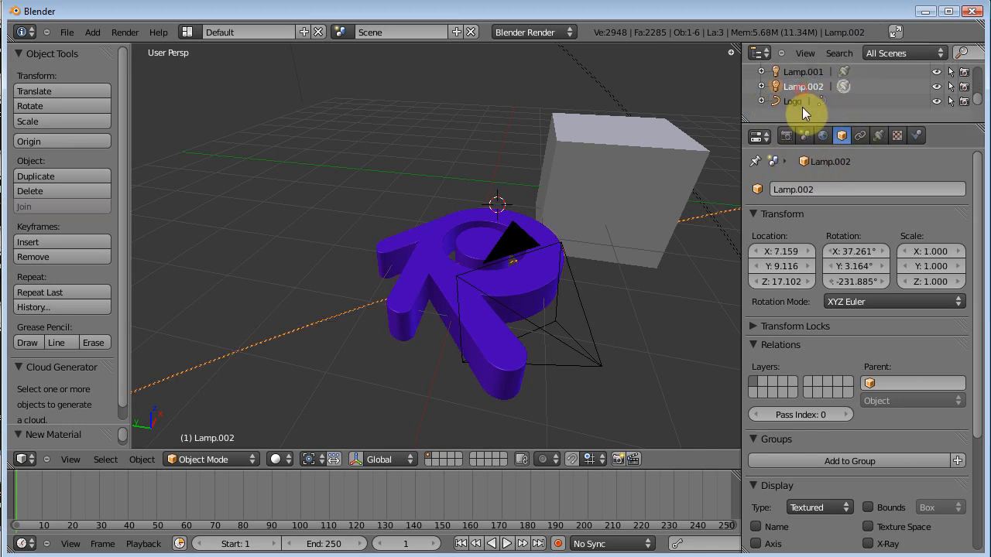
left_click(791, 103)
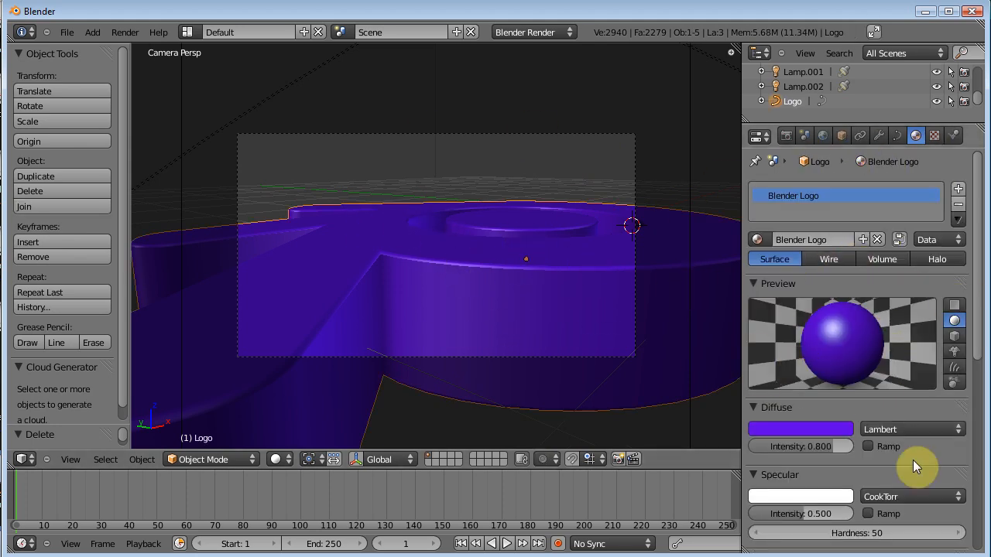
- Change the Blender Logo diffuse colour from white to an orange-brown in the colour picker
left_click(801, 429)
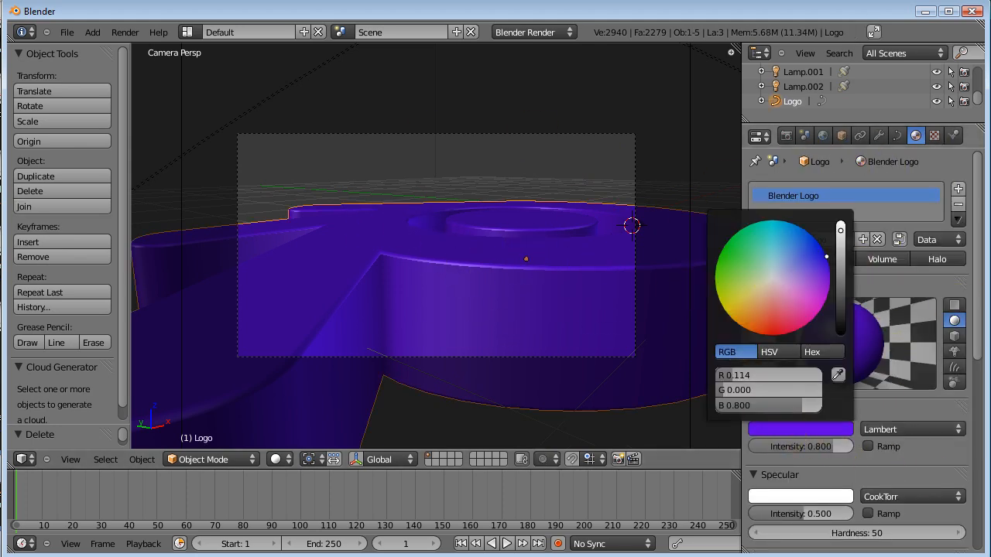
left_click(508, 297)
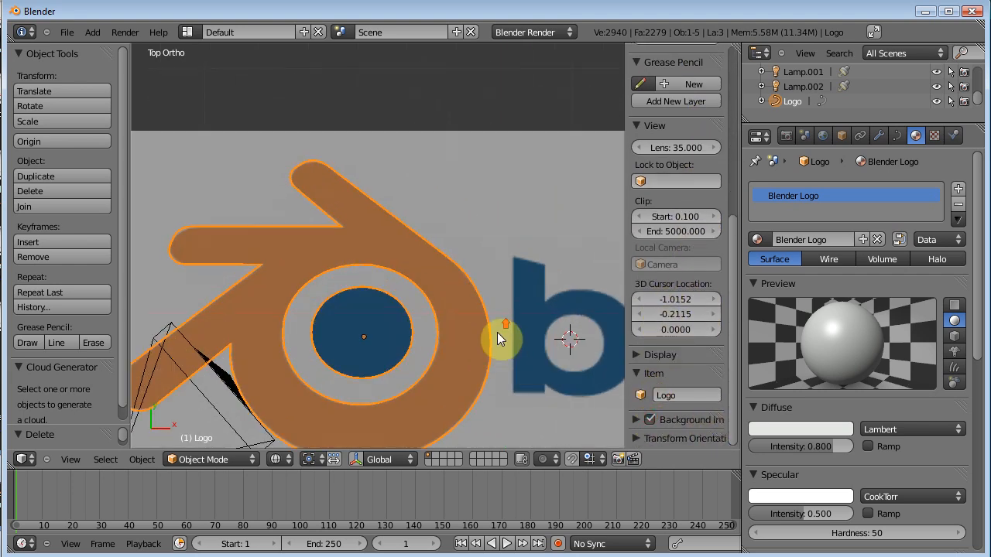
left_click(799, 429)
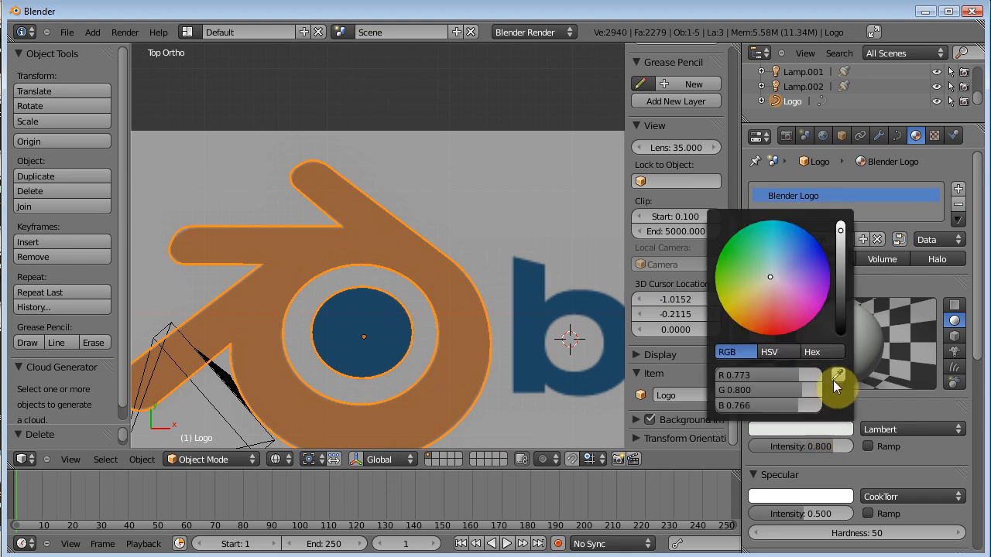
left_click(371, 386)
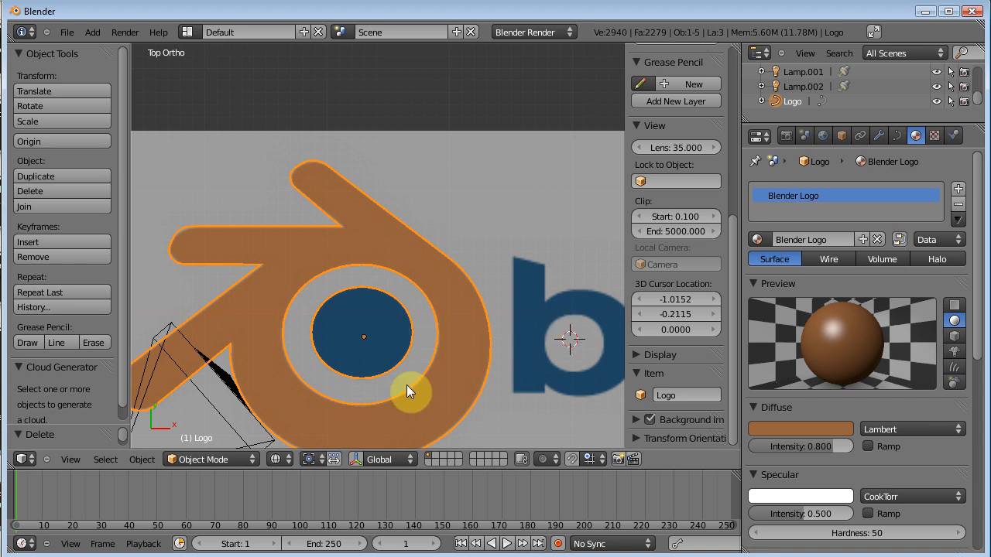
mouse_move(481, 332)
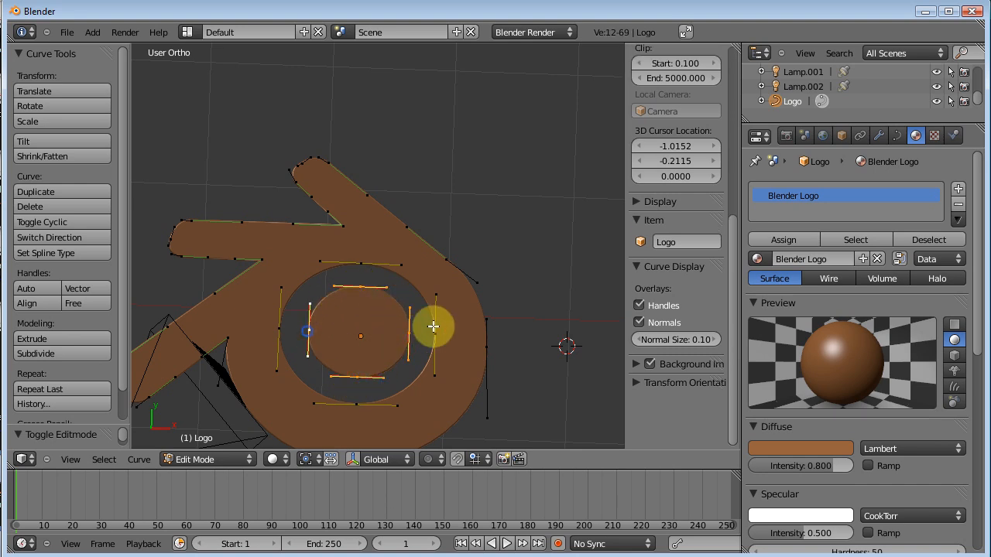
- Add a second material slot with a new blue material named 'Inner circle'
left_click(929, 238)
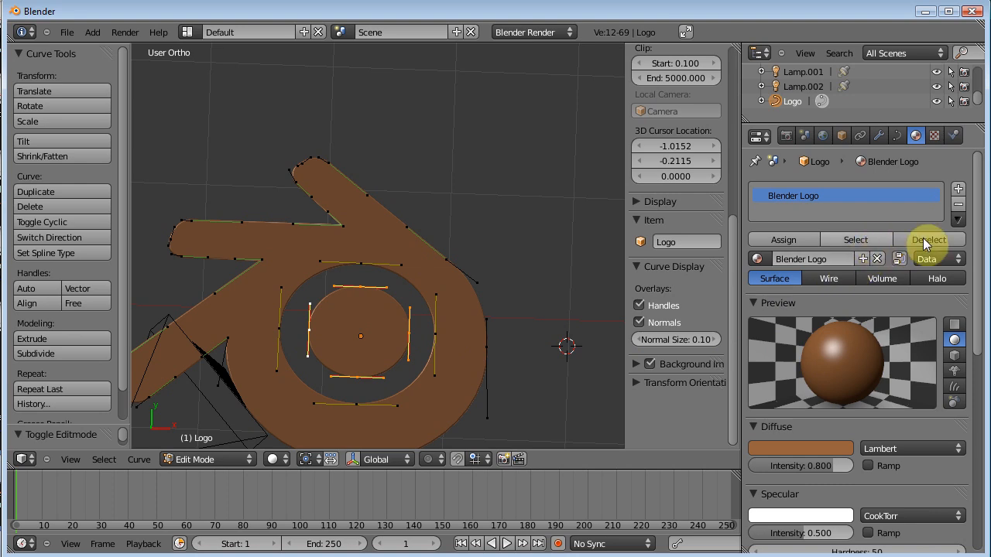
mouse_move(960, 189)
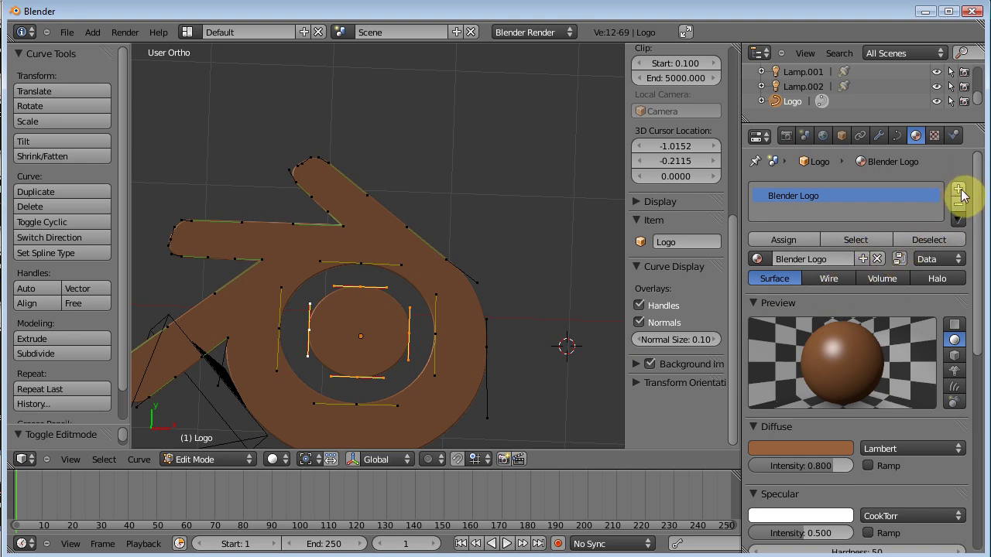
left_click(957, 189)
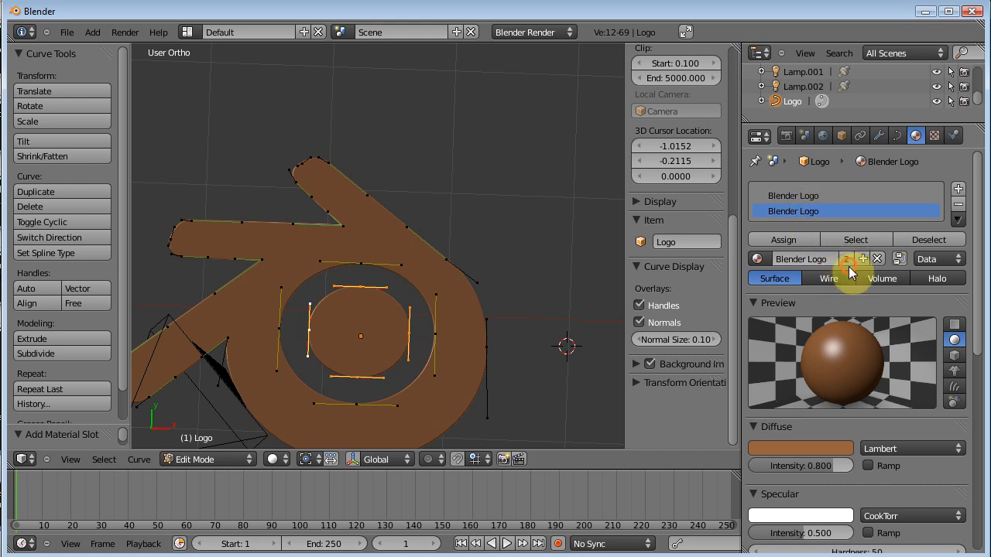
left_click(860, 258)
type("Inner circle")
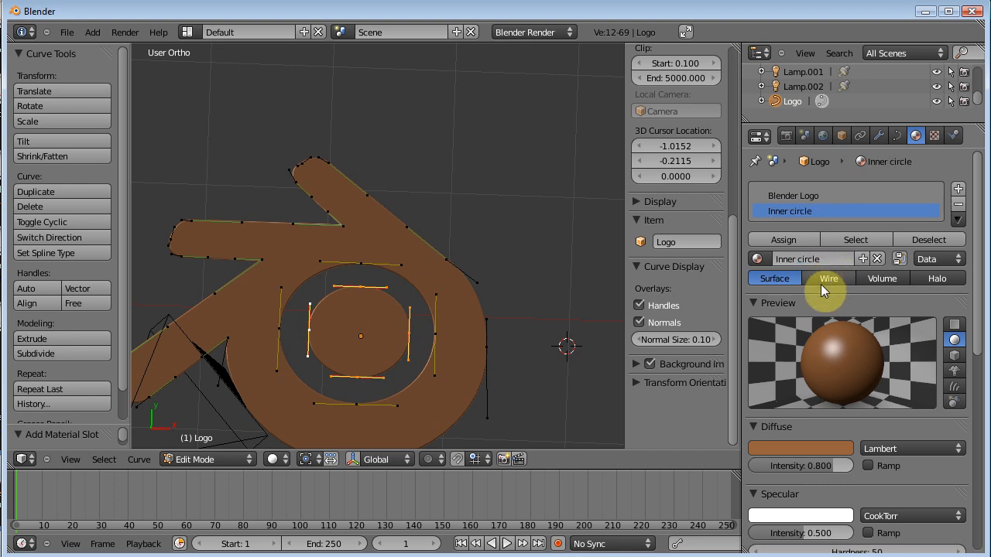
left_click(799, 449)
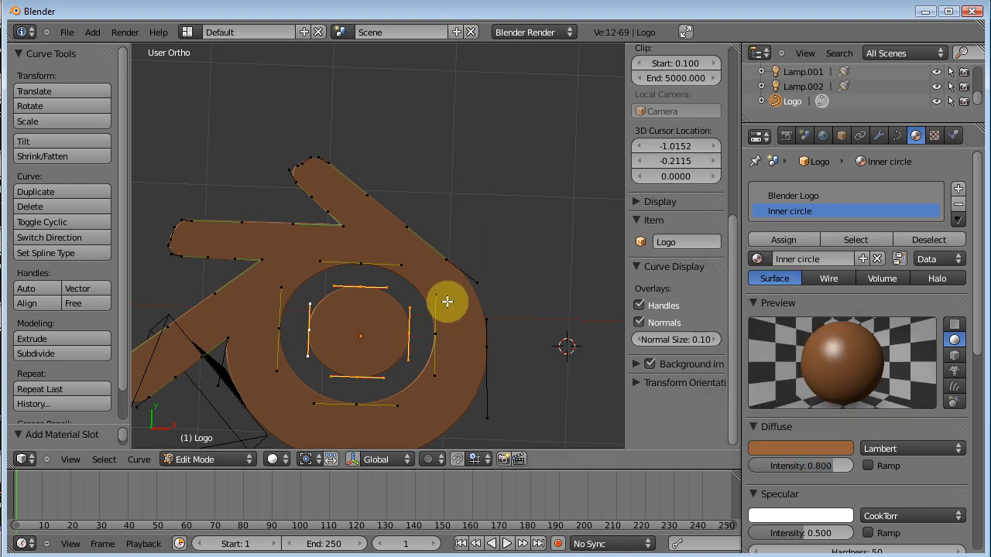
key("KP_7")
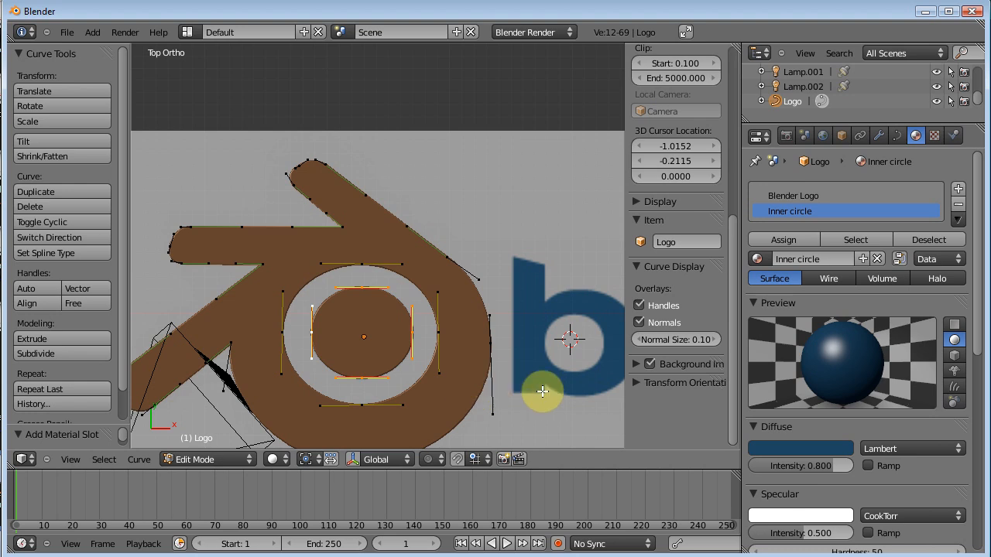
mouse_move(623, 303)
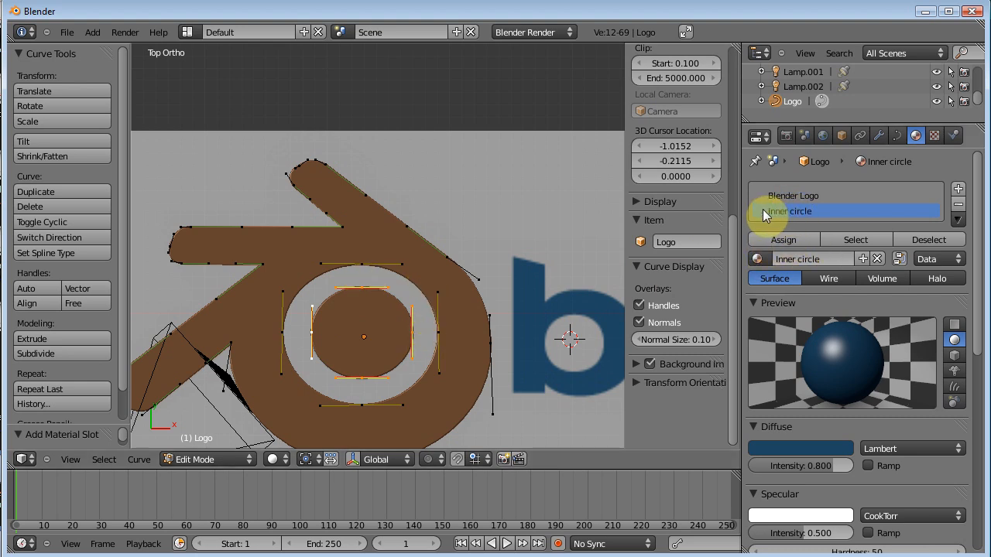
left_click(783, 239)
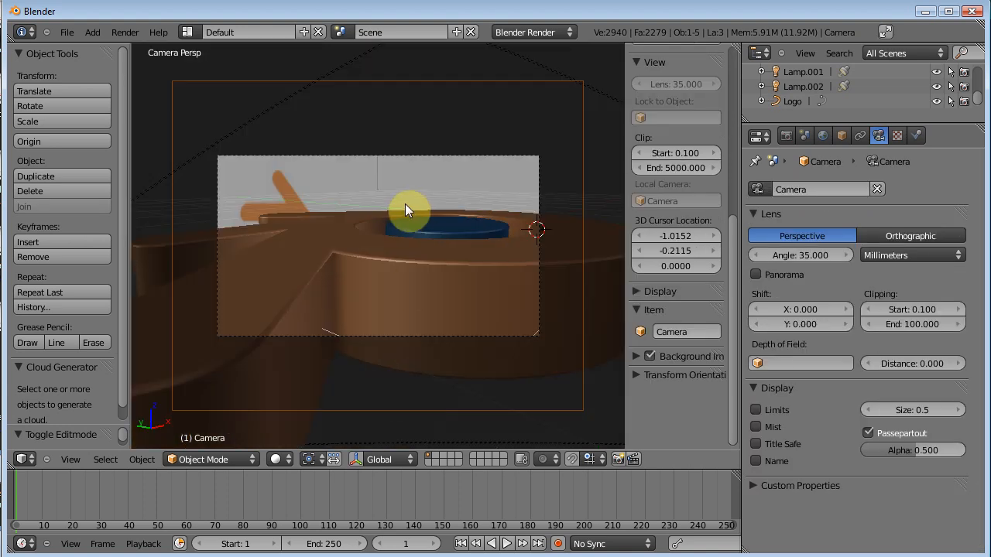
- Turn off the reference background image and orbit to see the extruded logo
left_click(651, 356)
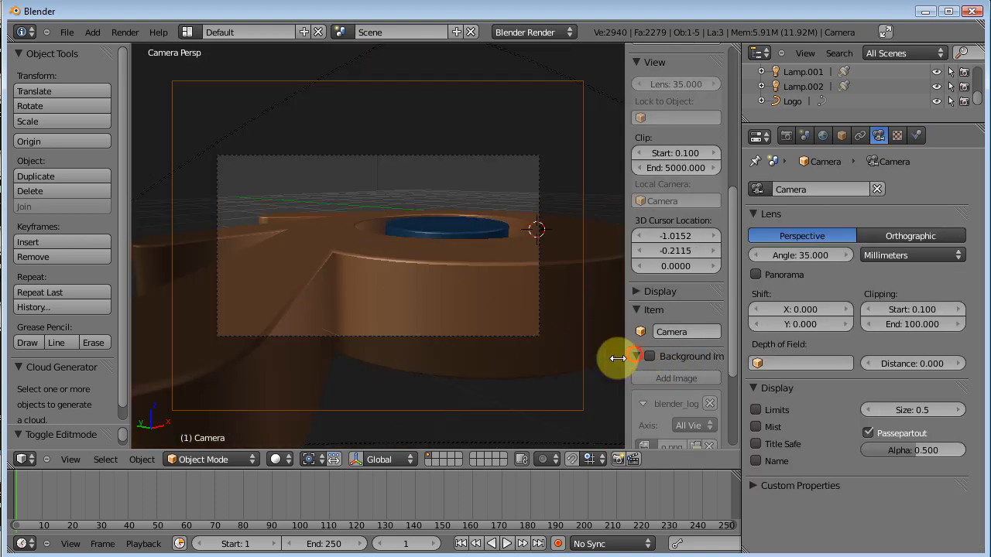
left_click(523, 226)
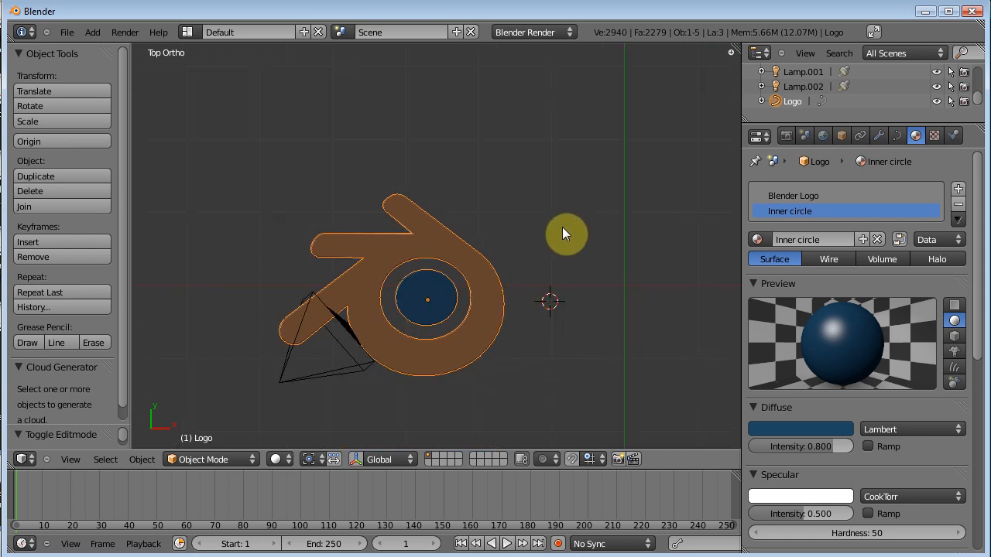
left_click_drag(565, 236, 549, 291)
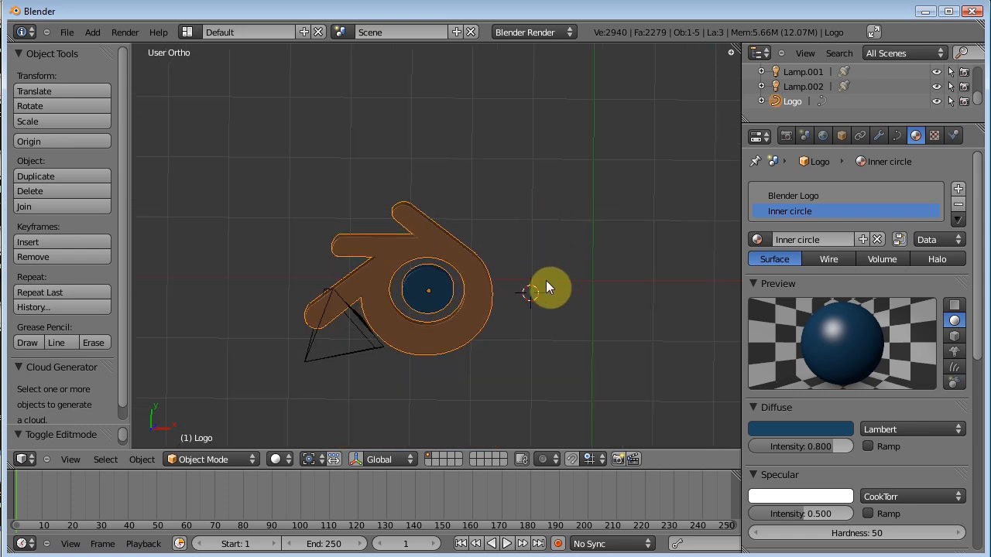
left_click_drag(542, 286, 526, 147)
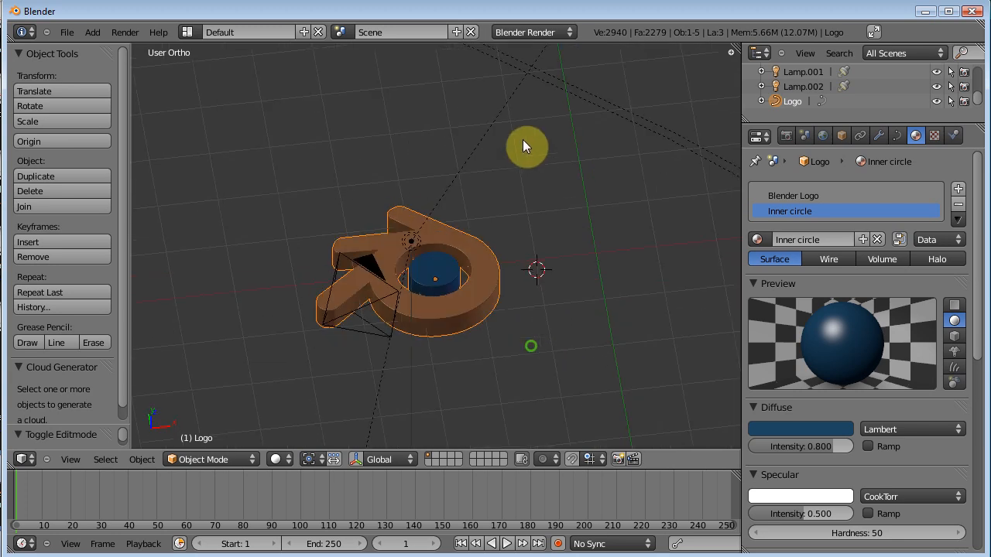
mouse_move(507, 215)
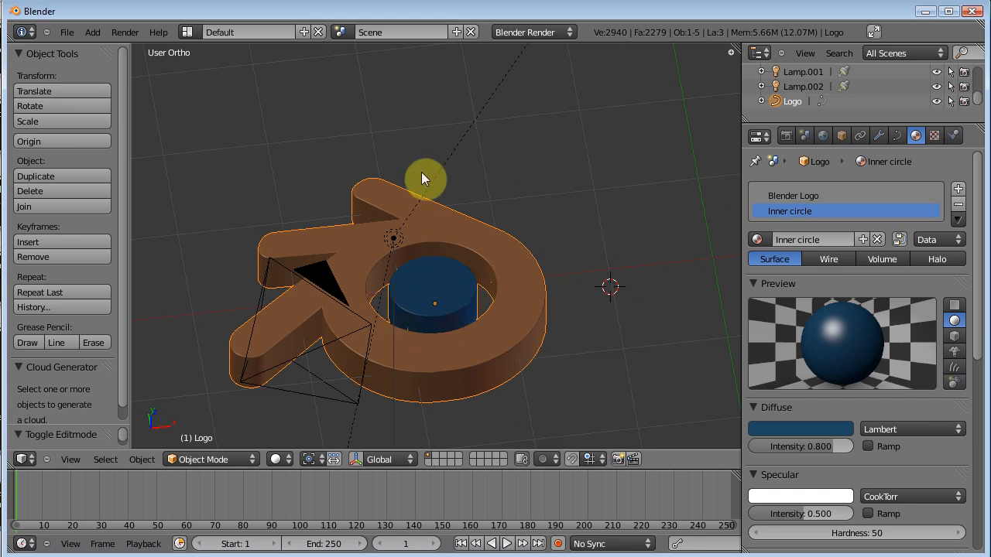
scroll("down", 3)
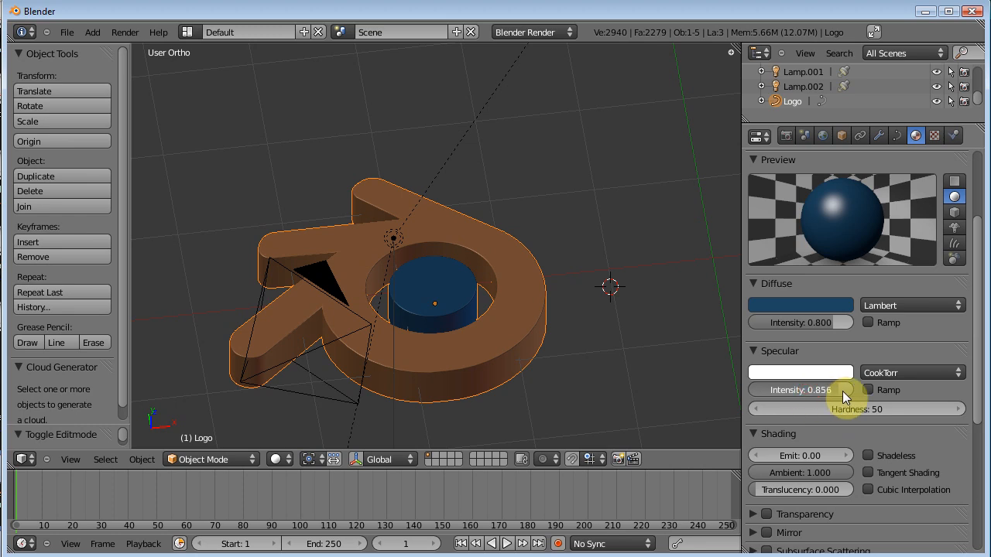
mouse_move(851, 297)
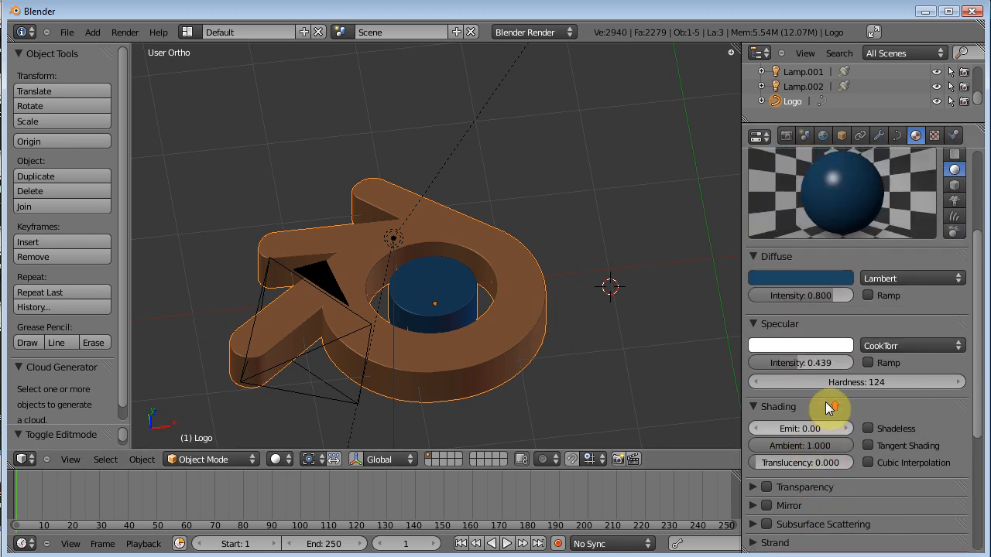
- Show the Texture settings with the material's empty texture slots
left_click(933, 136)
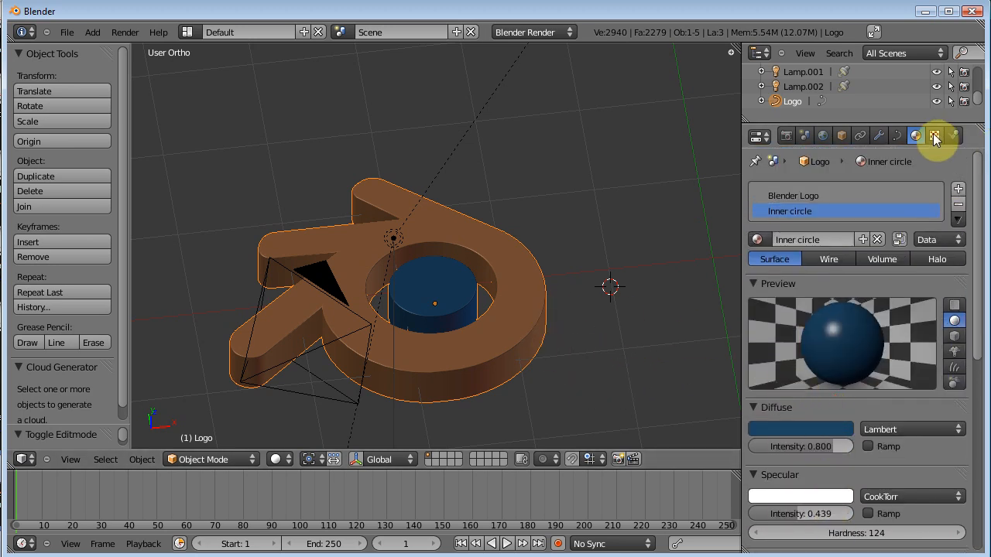
left_click(935, 136)
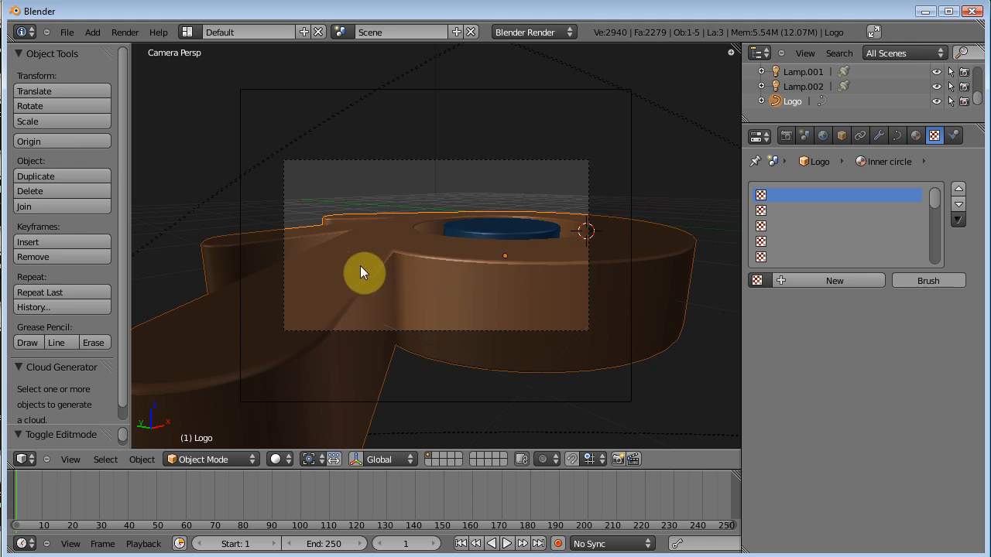
mouse_move(514, 275)
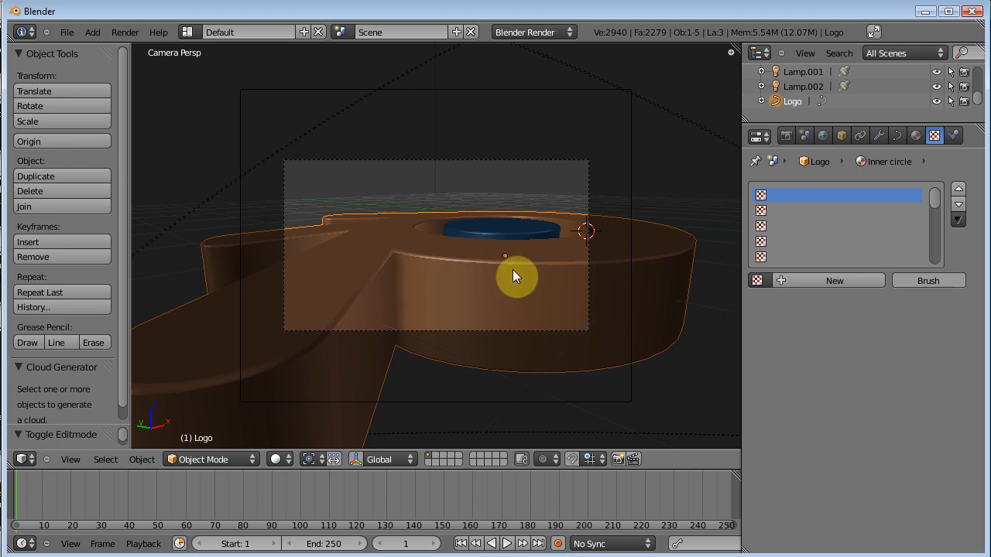
mouse_move(456, 255)
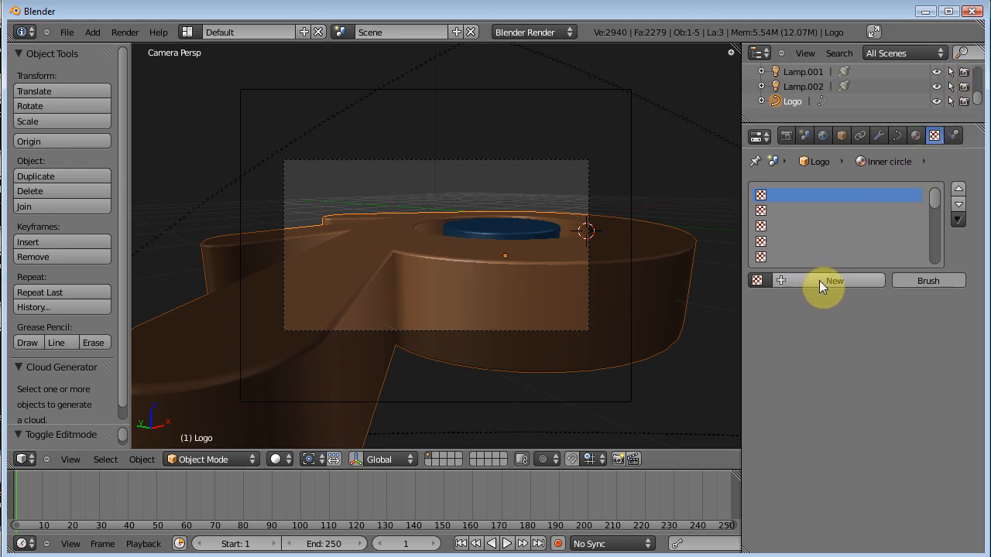
- Create a new texture in the first slot and set its type to Image or Movie
left_click(833, 282)
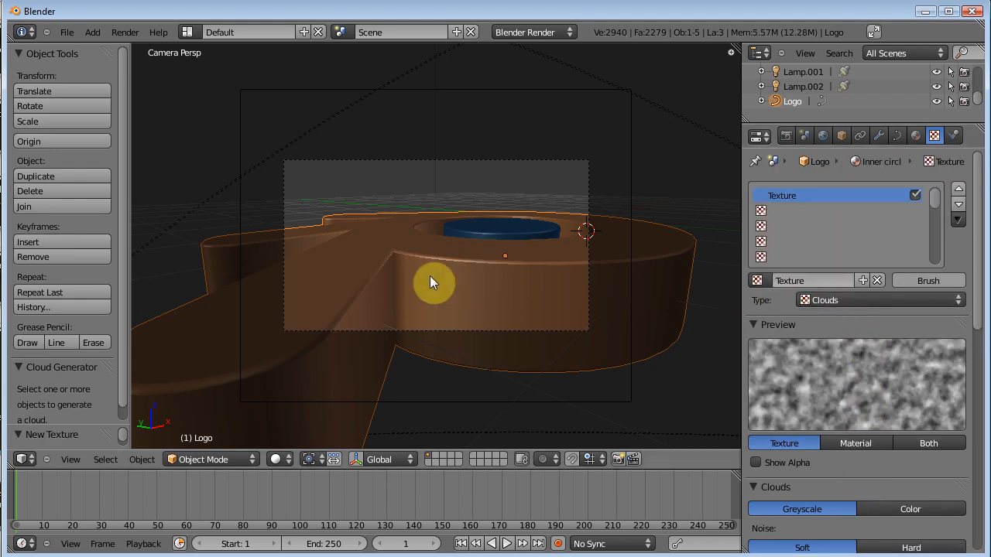
mouse_move(486, 251)
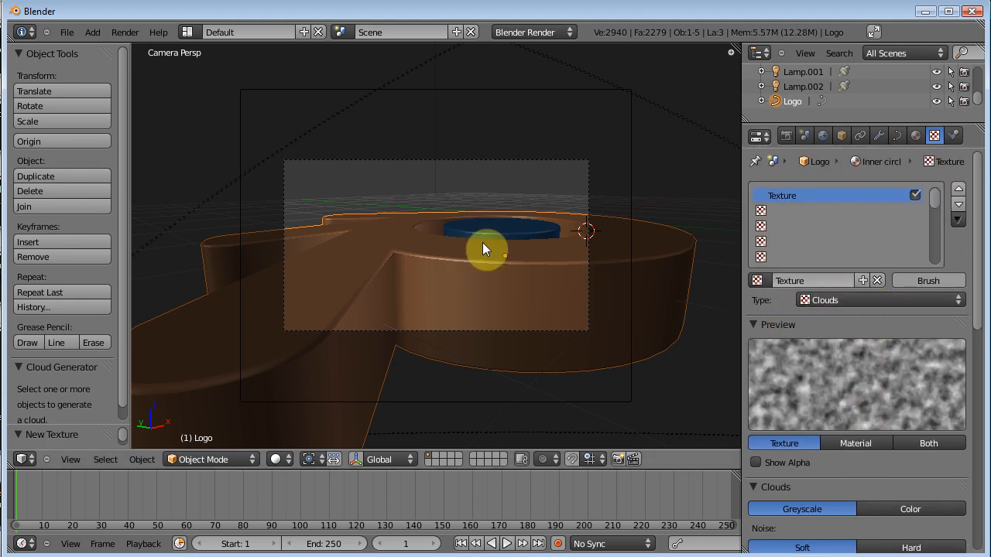
left_click(879, 301)
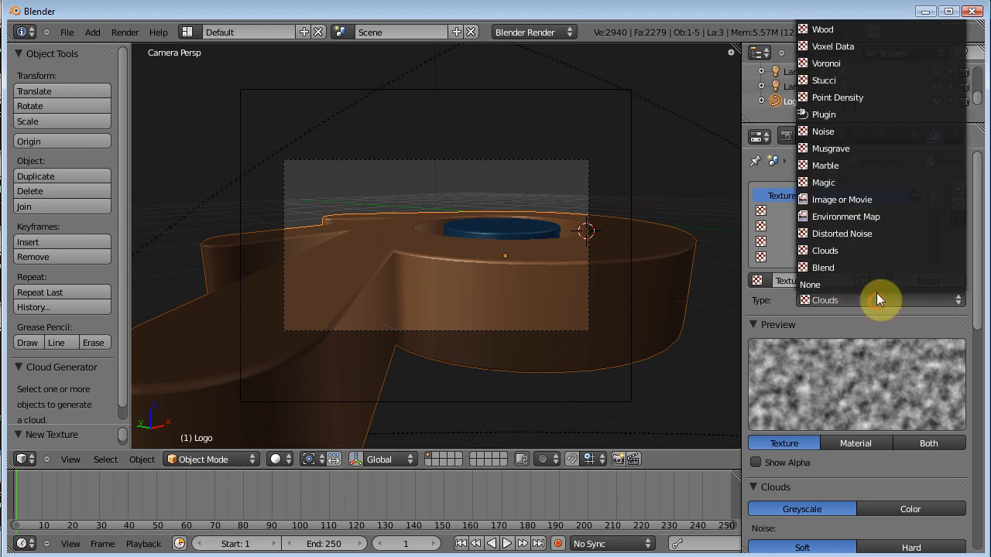
mouse_move(844, 200)
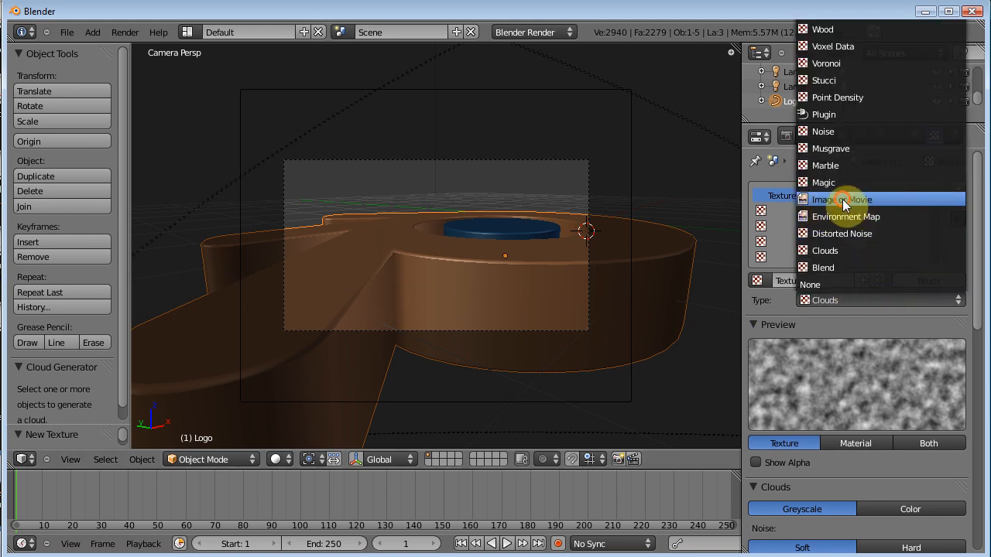
left_click(842, 198)
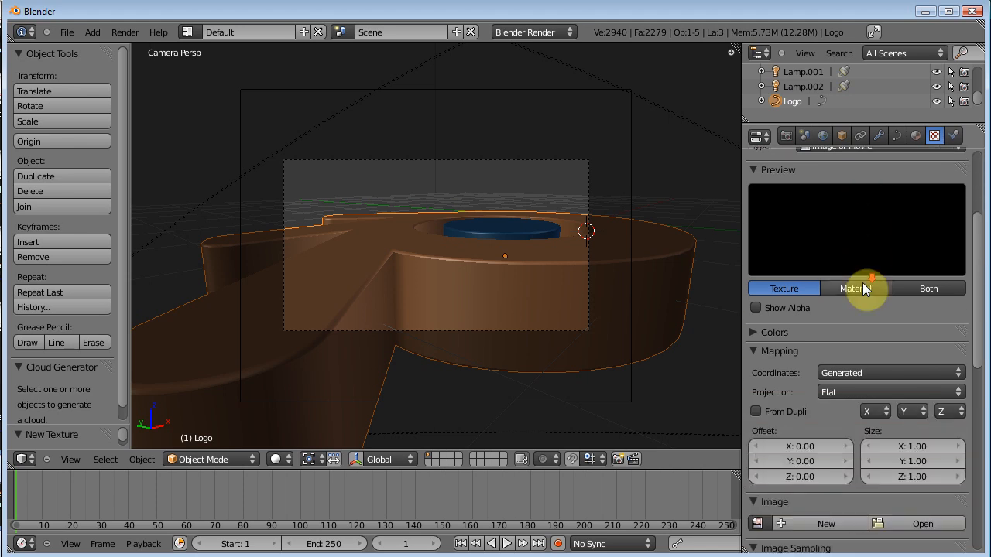
- Preview Clouds, Blend, Marble, Stucci and Voronoi types, then return to Image or Movie
left_click(879, 207)
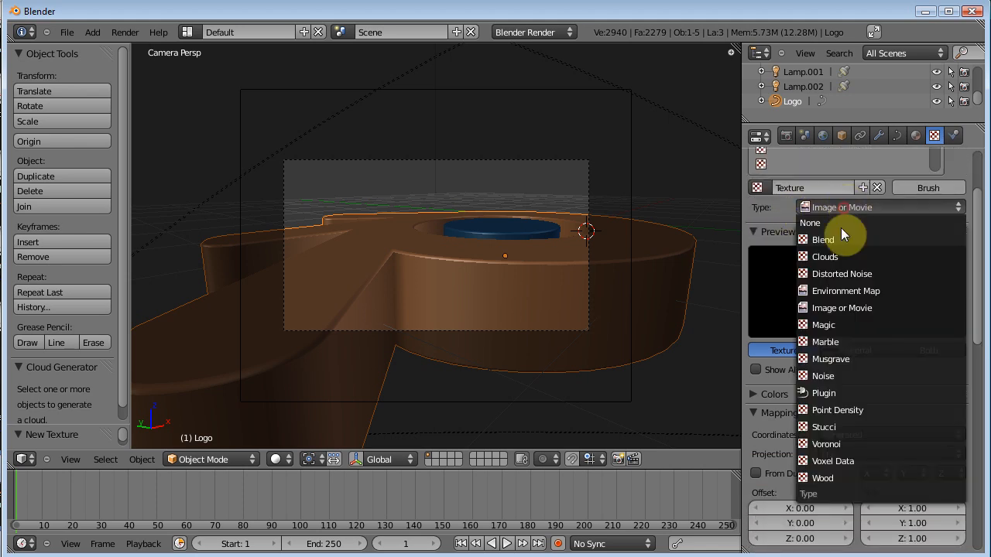
left_click(824, 257)
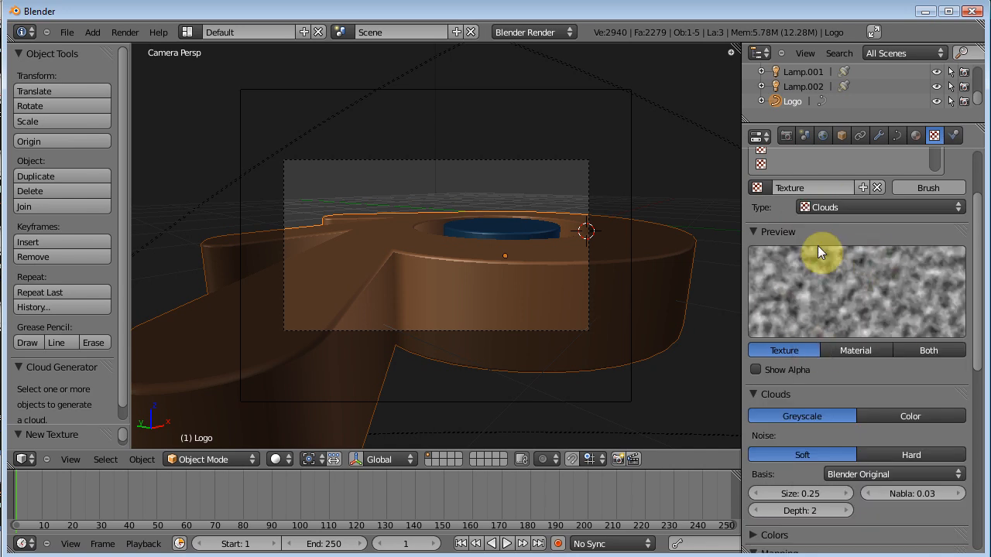
left_click(880, 207)
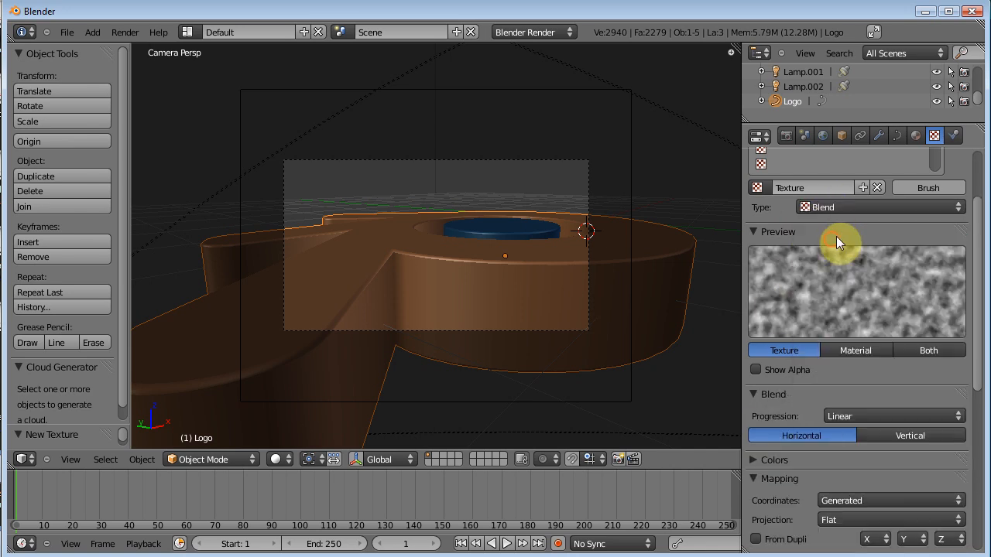
left_click(879, 207)
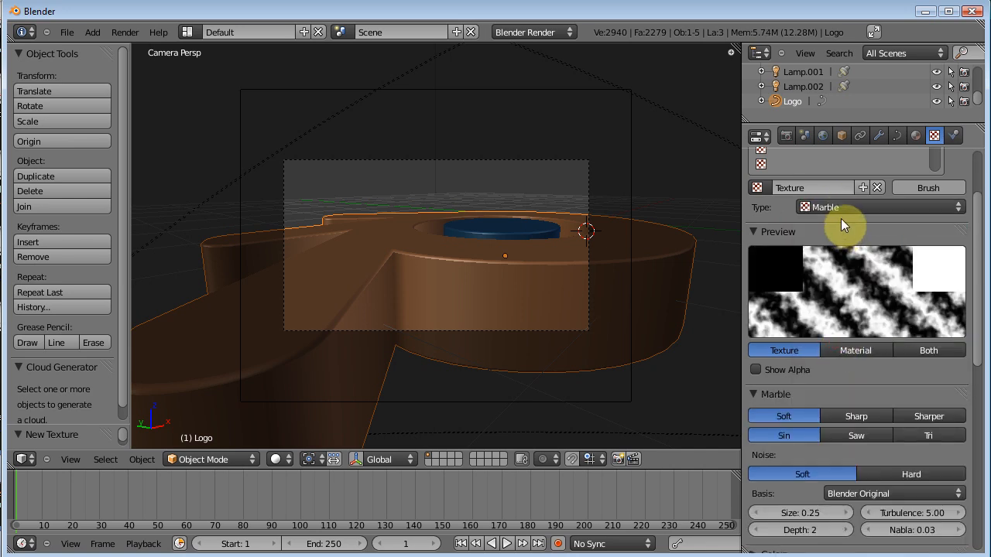
left_click(879, 207)
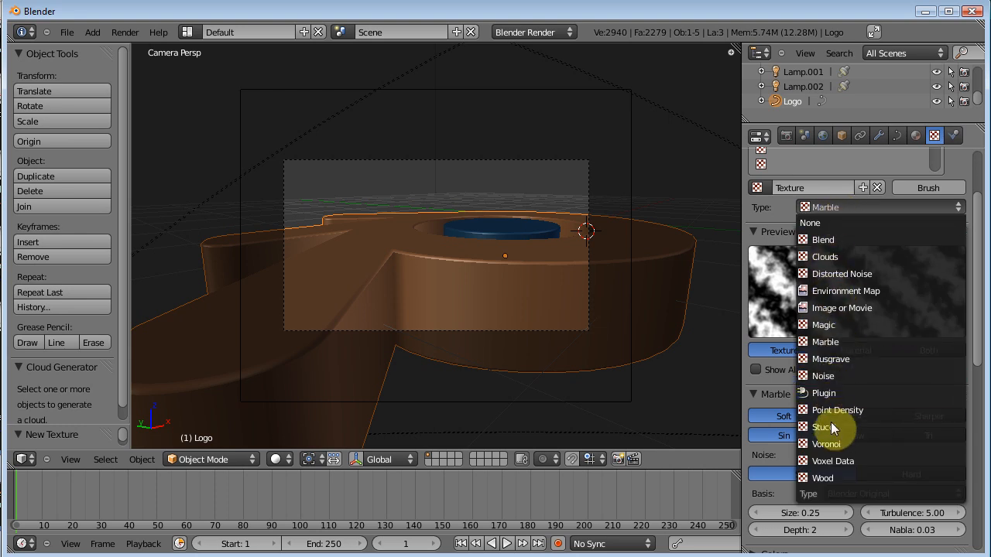
left_click(824, 427)
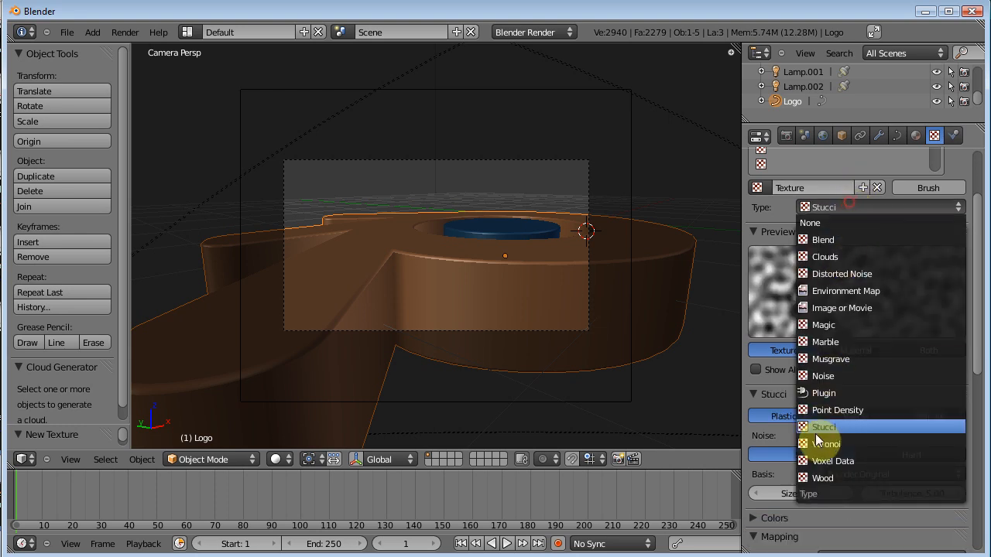
left_click(828, 443)
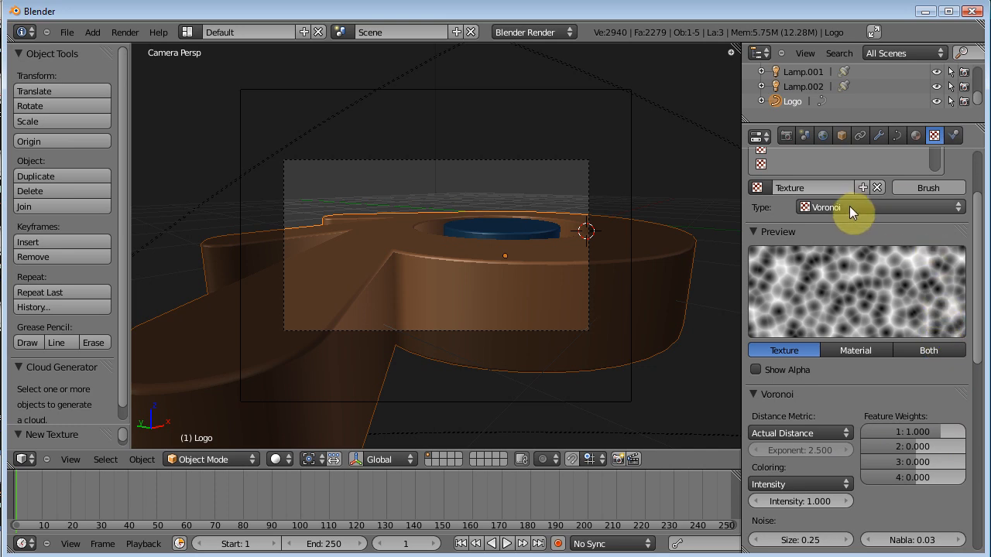
left_click(879, 207)
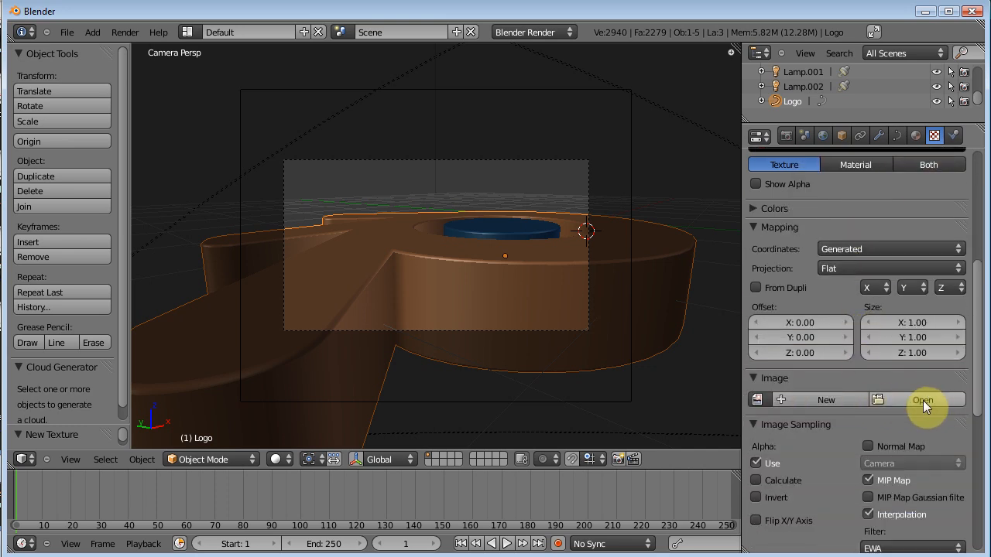
- Load Church_HarvestLobby.hdr as the texture's image
left_click(923, 399)
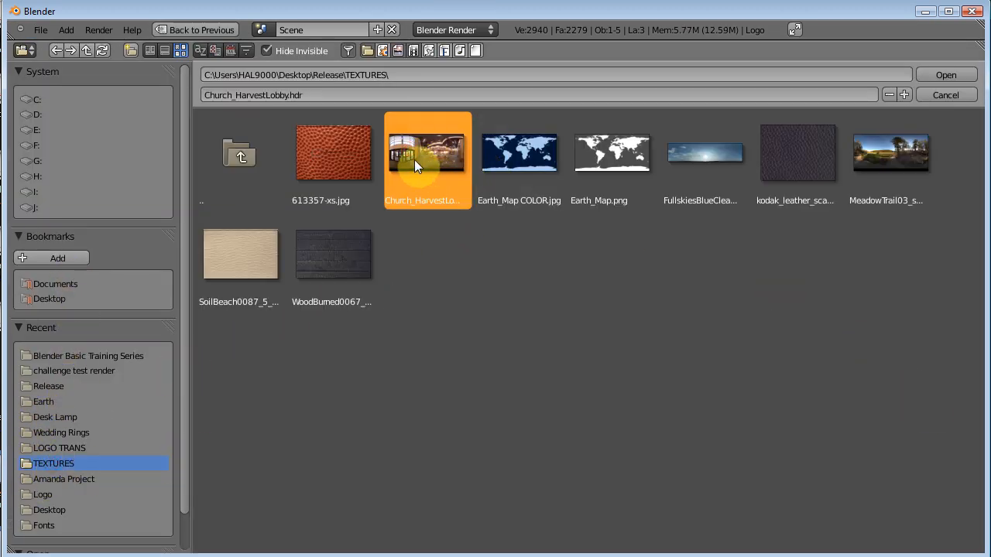
mouse_move(911, 321)
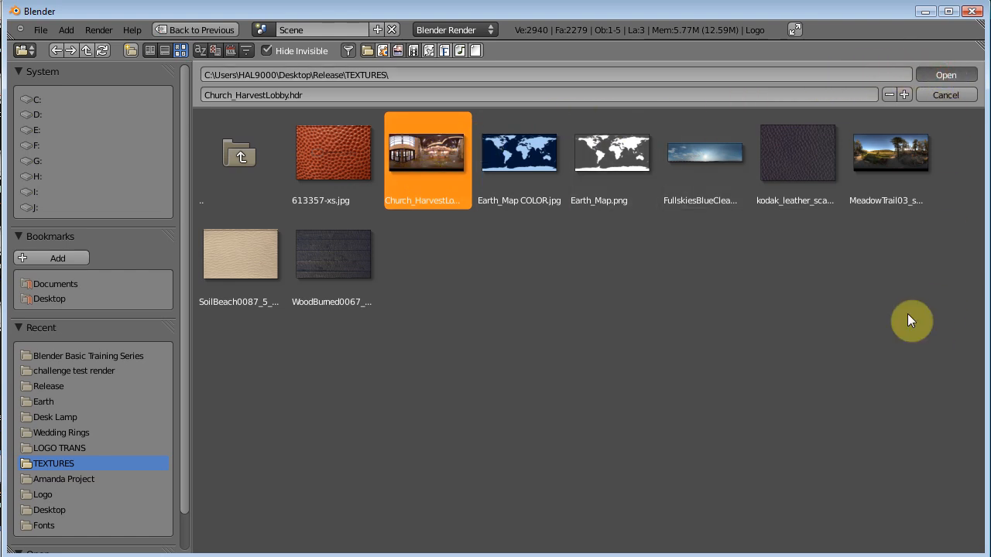
left_click(945, 74)
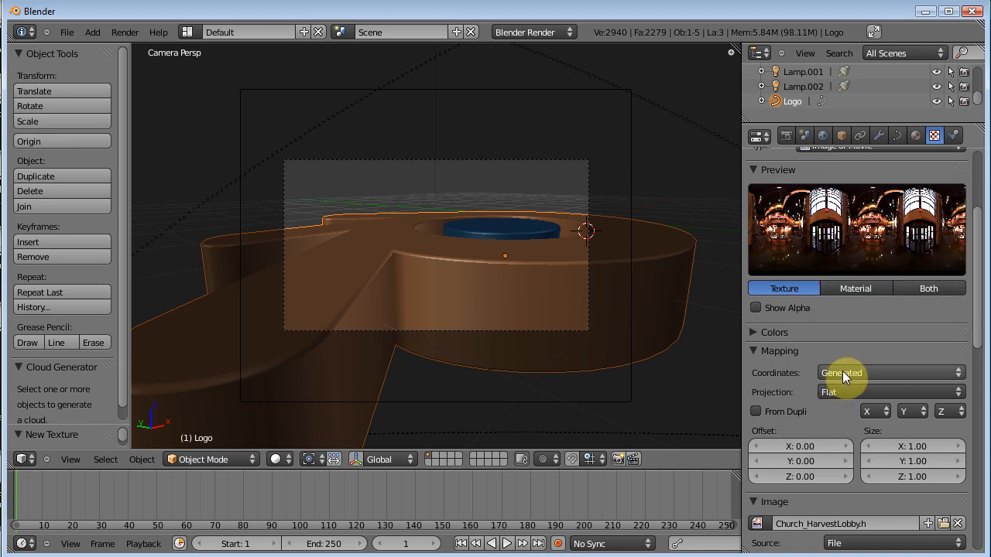
- Map the HDR texture with Reflection coordinates and Sphere projection
left_click(844, 373)
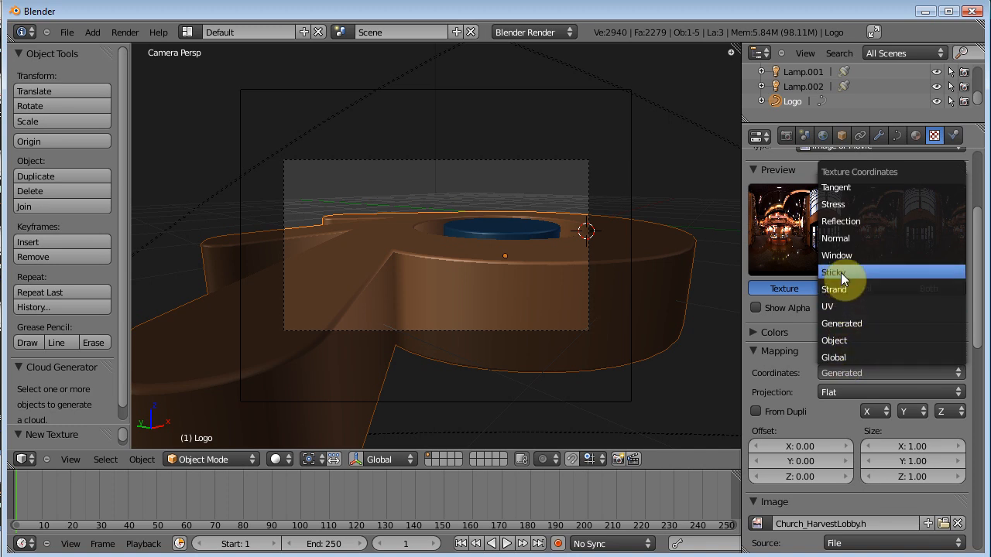
mouse_move(852, 221)
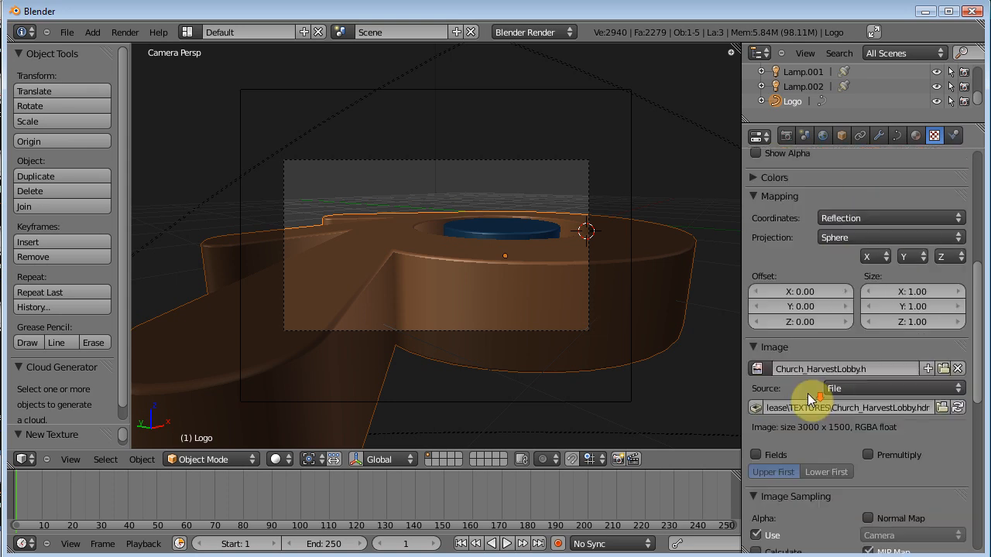
scroll("down", 3)
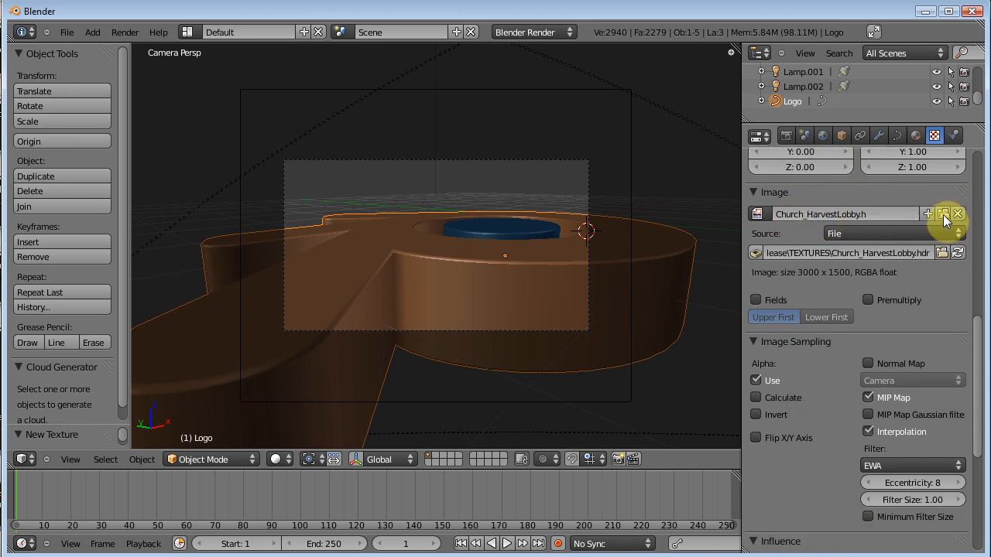
scroll("down", 3)
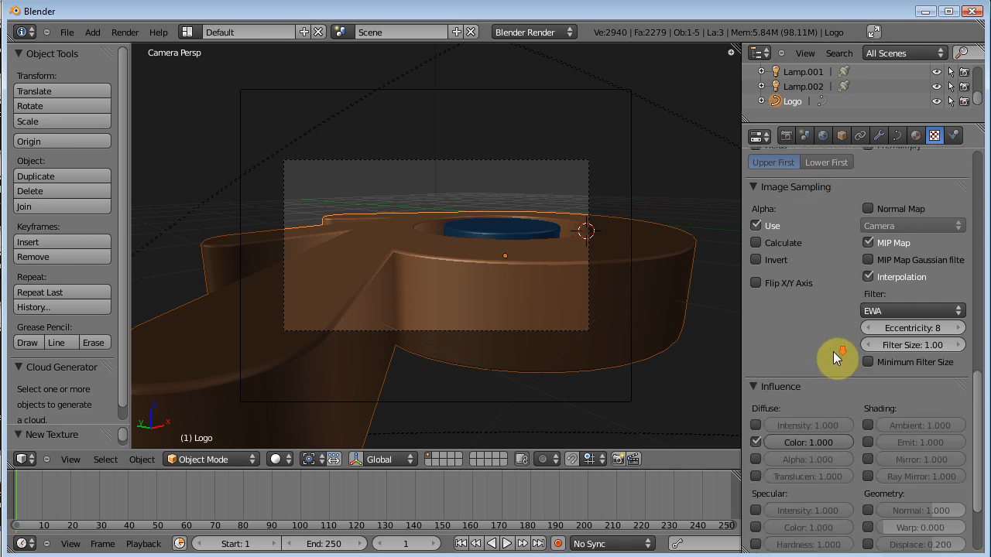
scroll("down", 3)
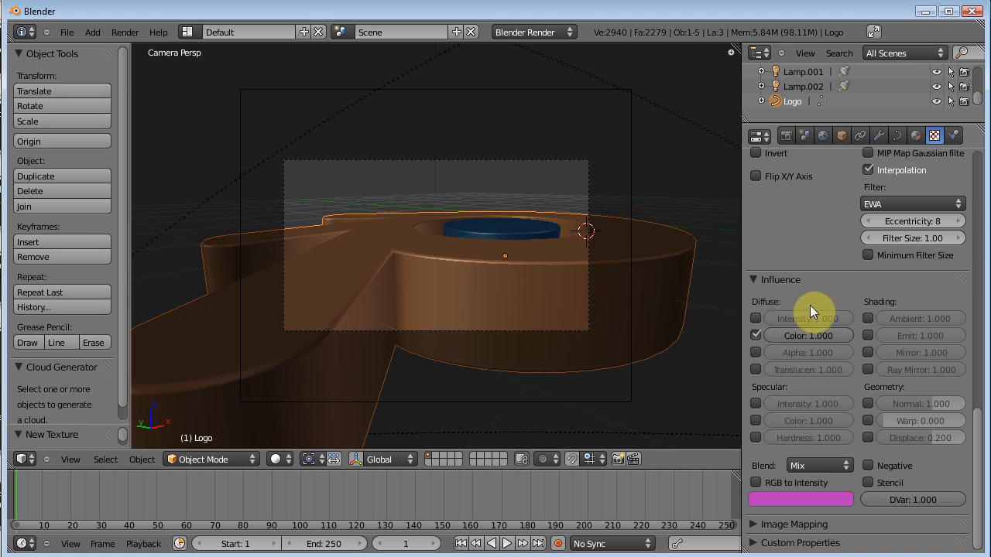
mouse_move(826, 343)
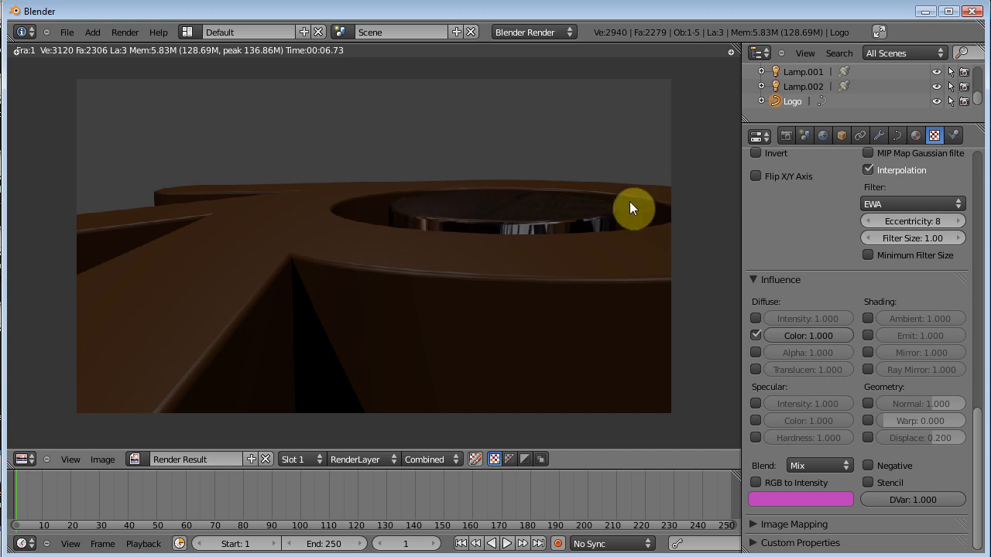
- Select the Blender Logo material and show its texture slots holding the church HDR image
left_click(917, 137)
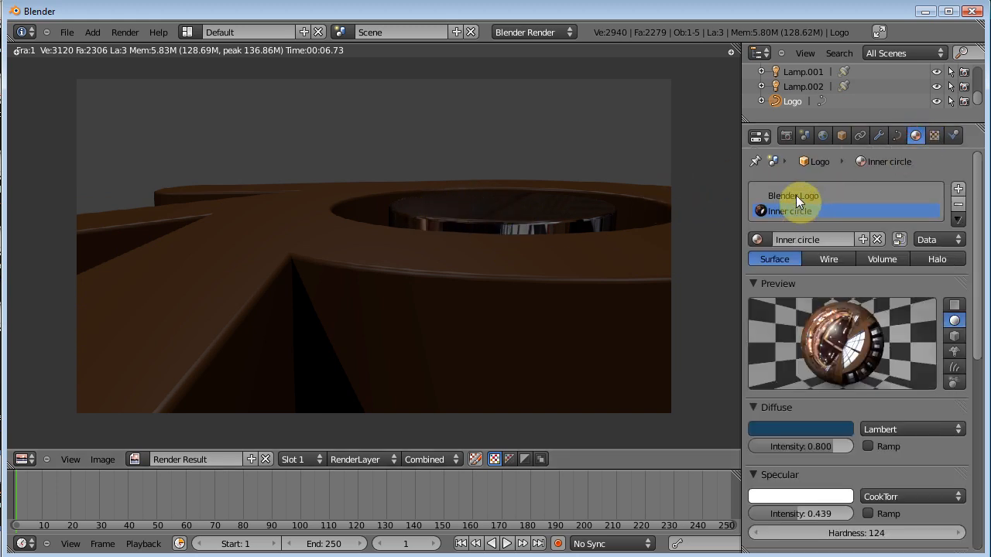
left_click(792, 195)
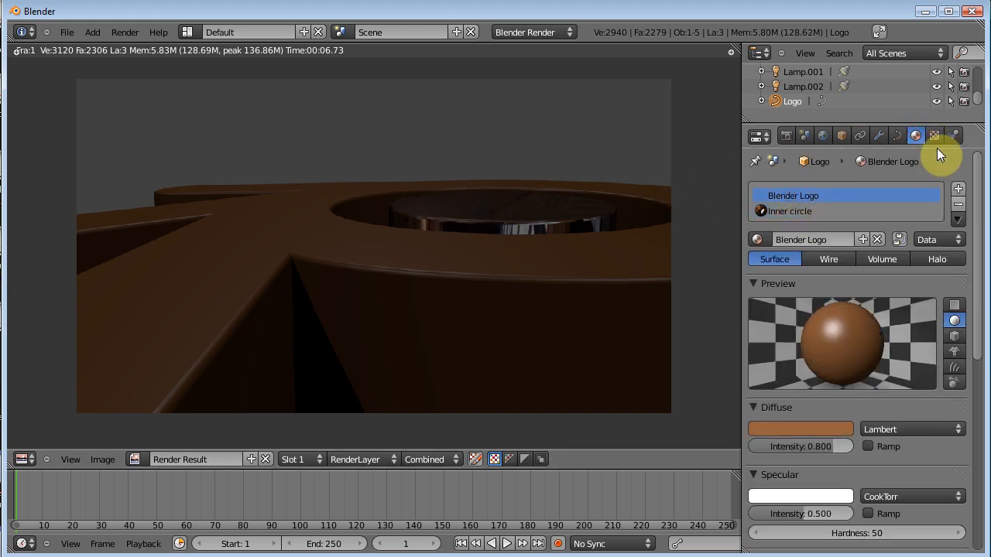
left_click(935, 136)
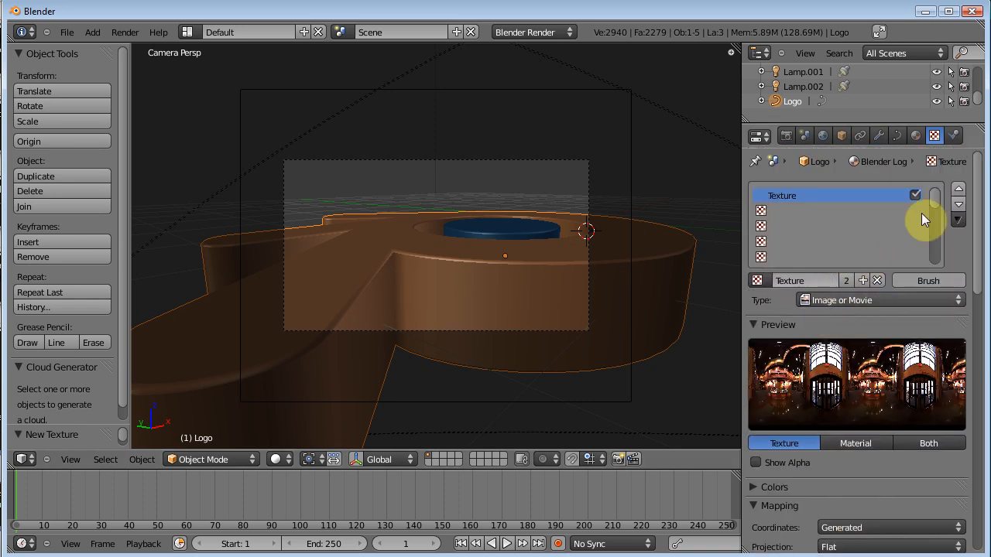
- Map the HDR texture with Sphere projection on reflection coordinates
left_click(934, 136)
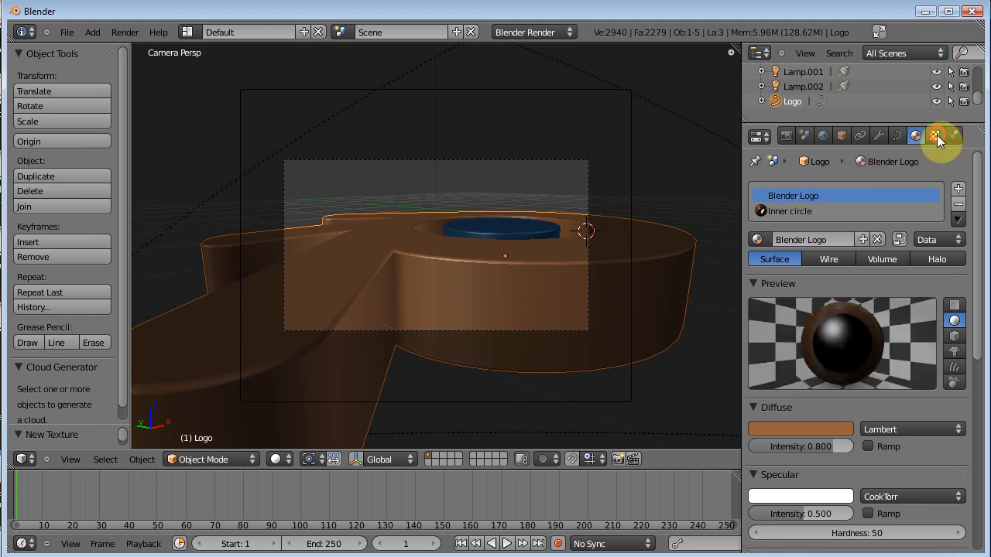
left_click(935, 137)
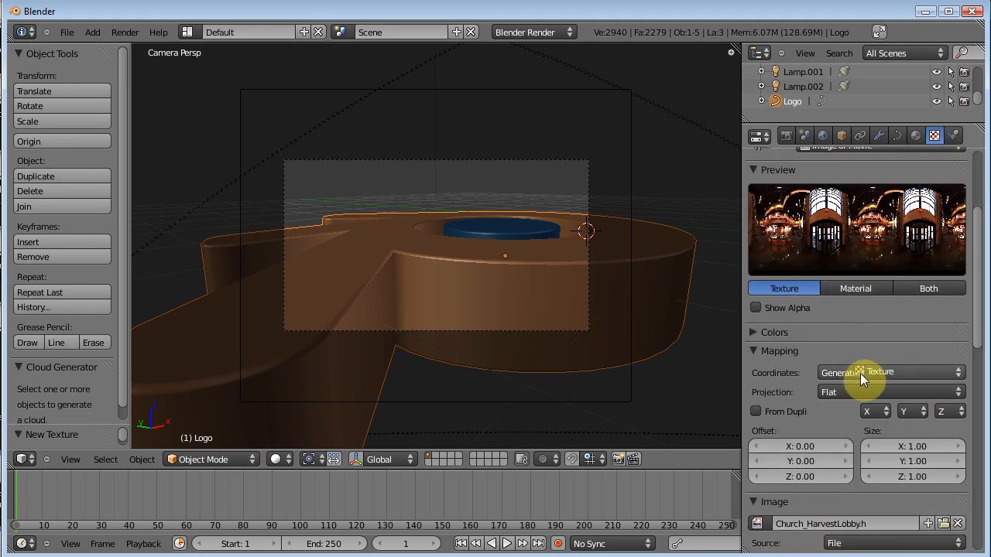
left_click(890, 371)
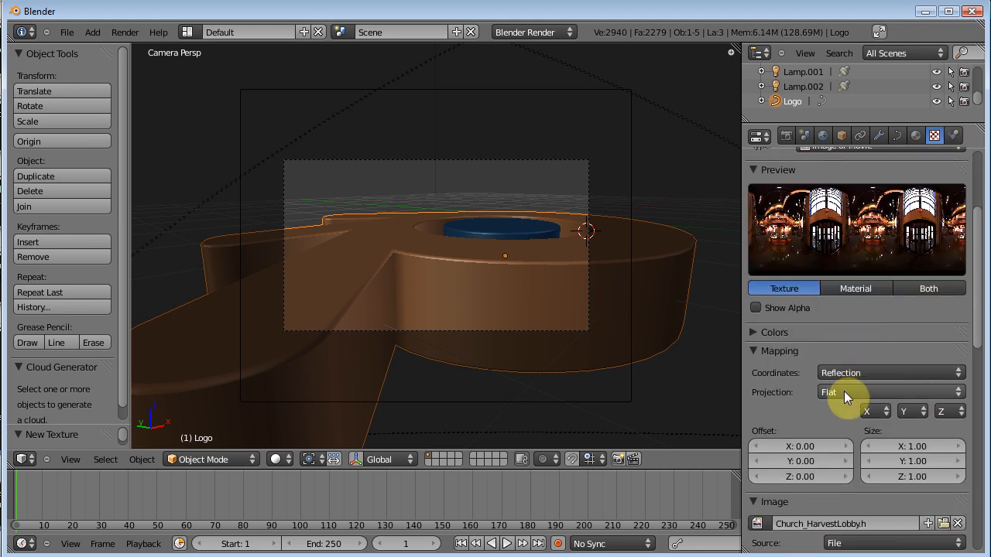
left_click(890, 393)
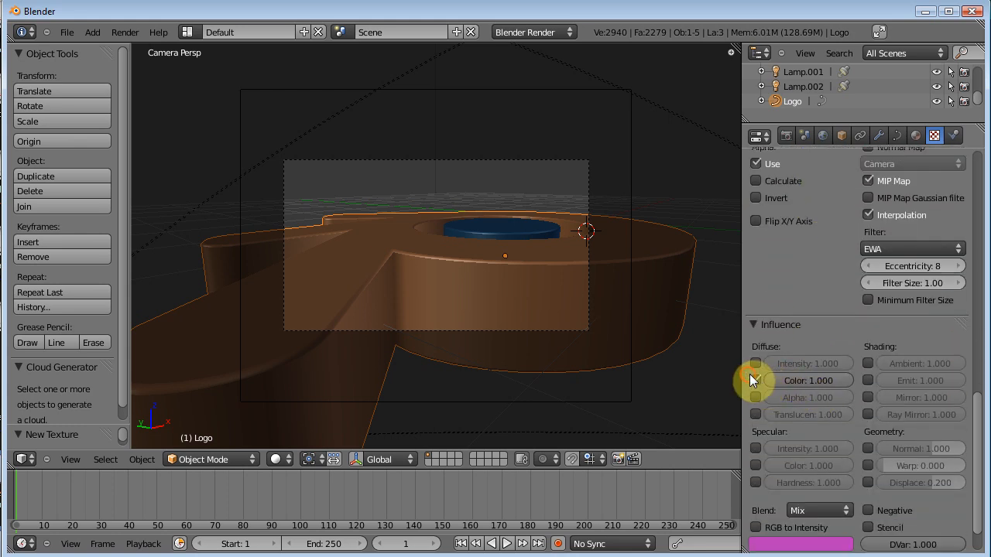
- Make the texture influence Mirror at about 0.536 instead of diffuse Color
left_click(865, 397)
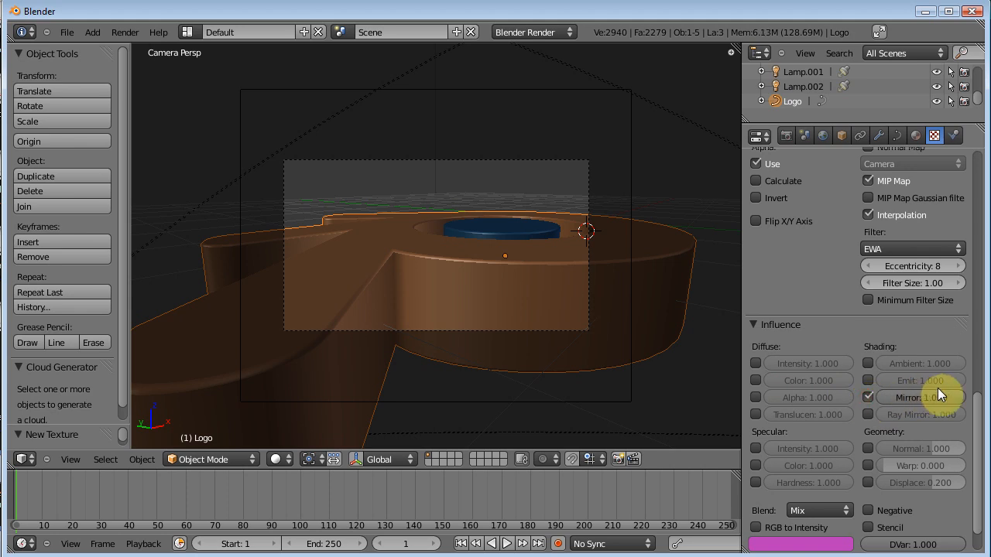
left_click(869, 362)
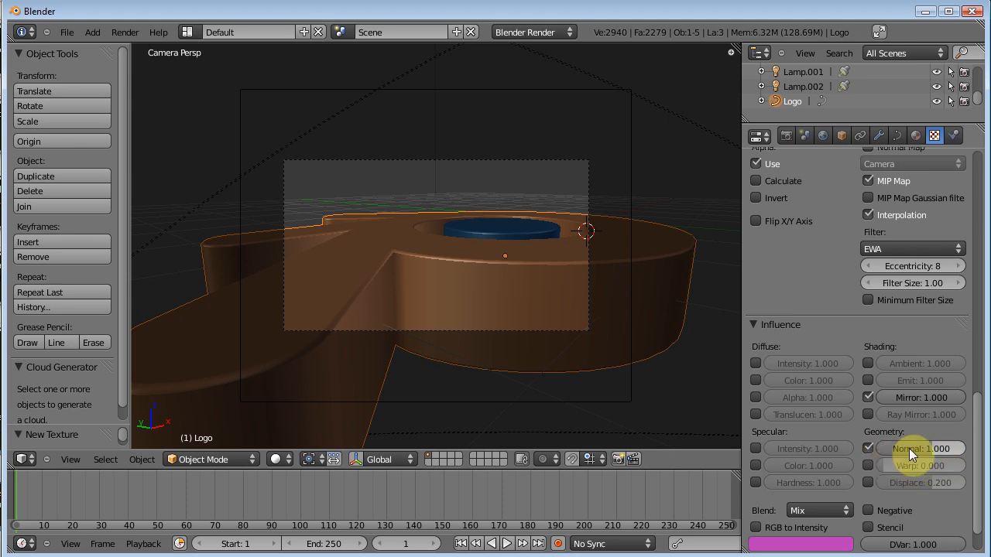
mouse_move(910, 449)
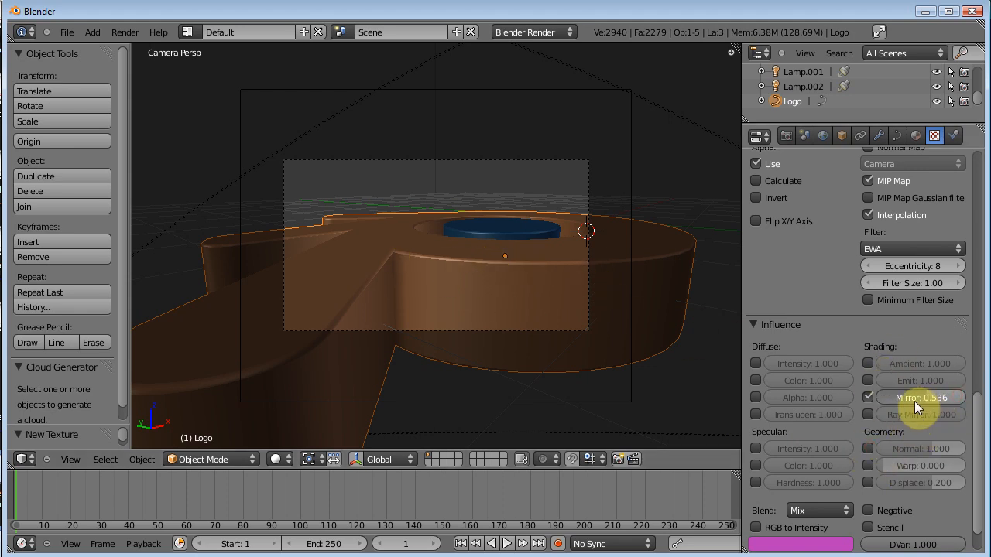
left_click(913, 136)
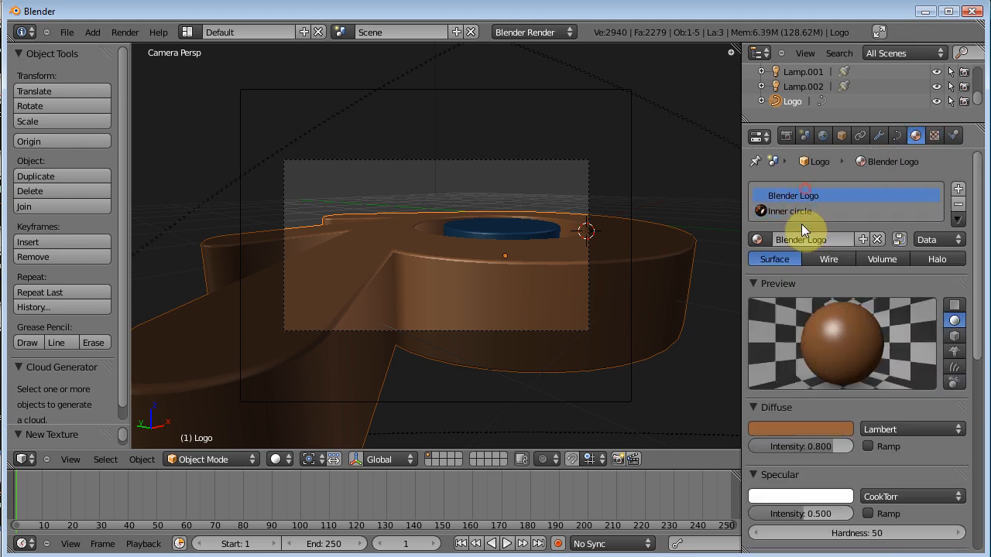
- Enable Mirror on the Blender Logo material and raise its Reflectivity slider
scroll("down", 3)
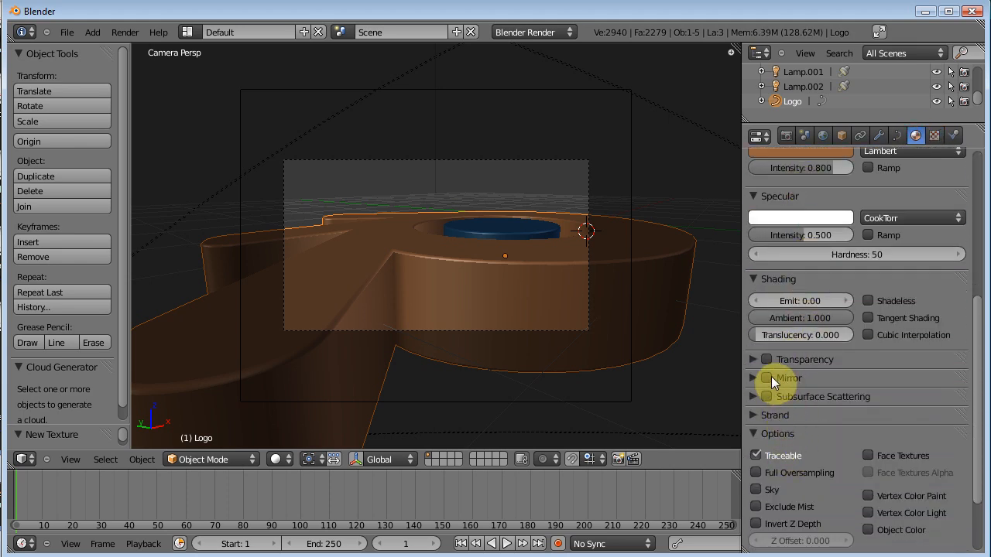
left_click(767, 377)
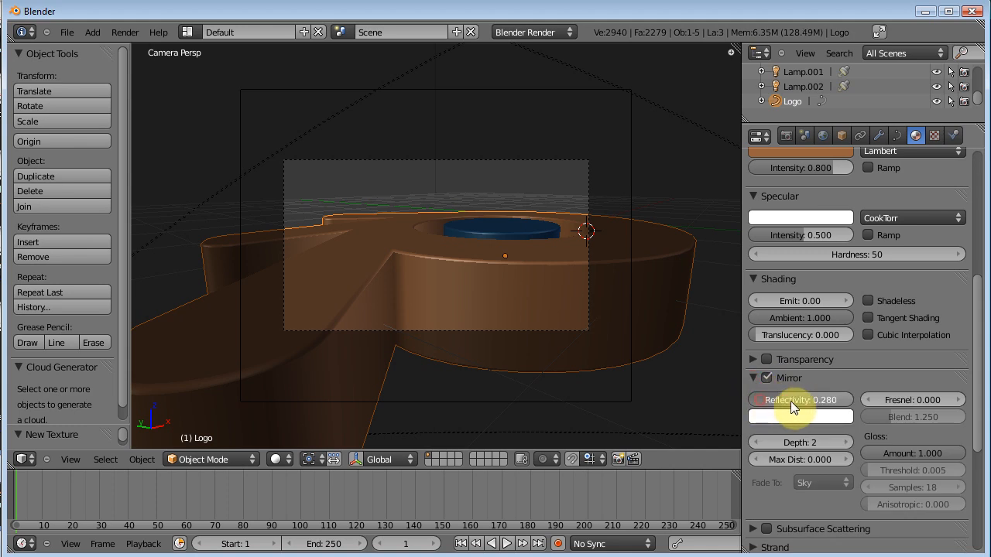
left_click_drag(782, 399, 802, 399)
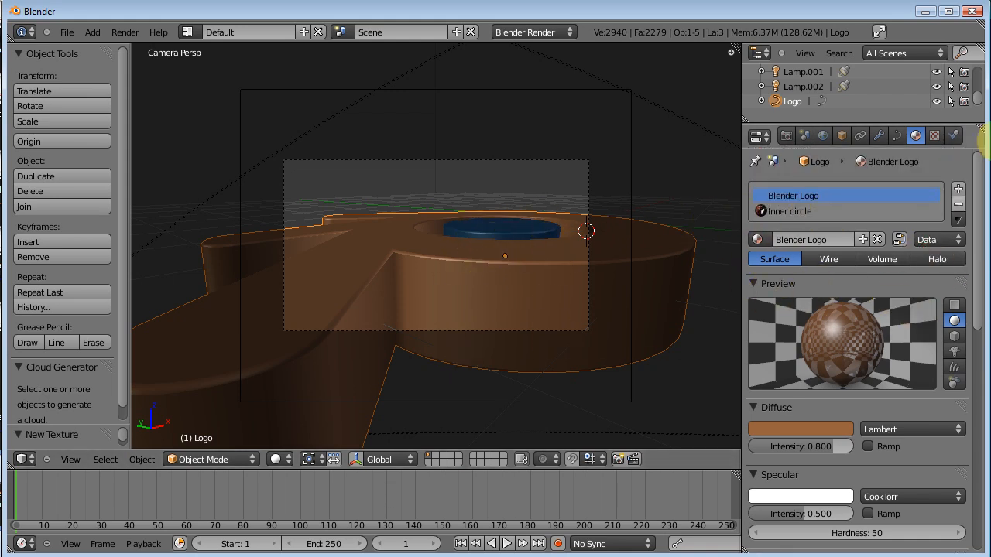
- Inspect the World's empty texture slots, then return to the material settings
left_click(934, 136)
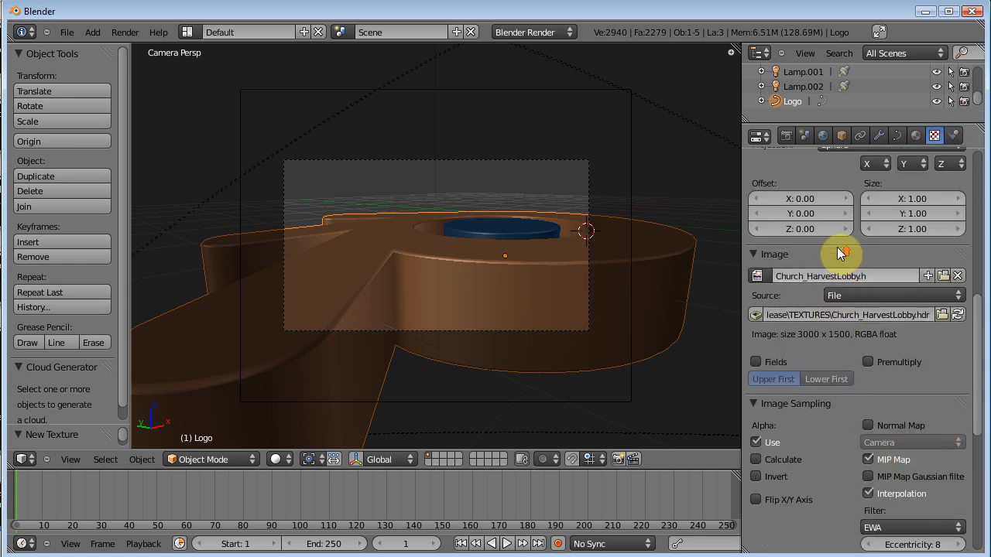
left_click(896, 136)
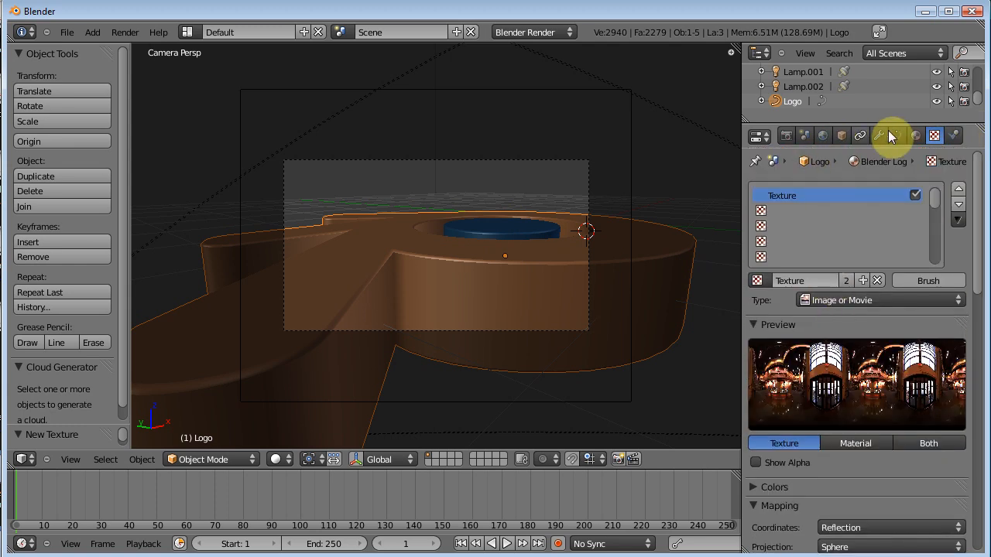
left_click(822, 136)
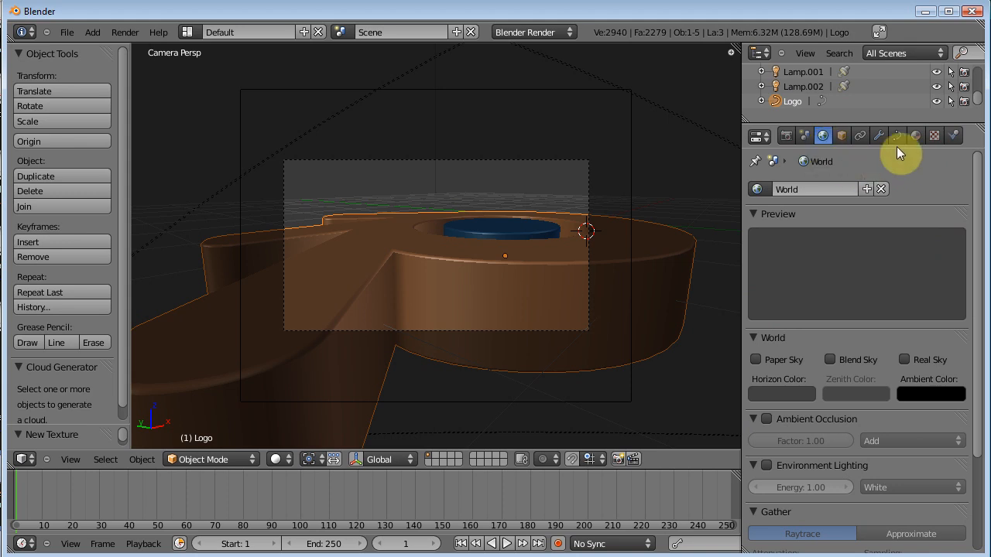
left_click(935, 136)
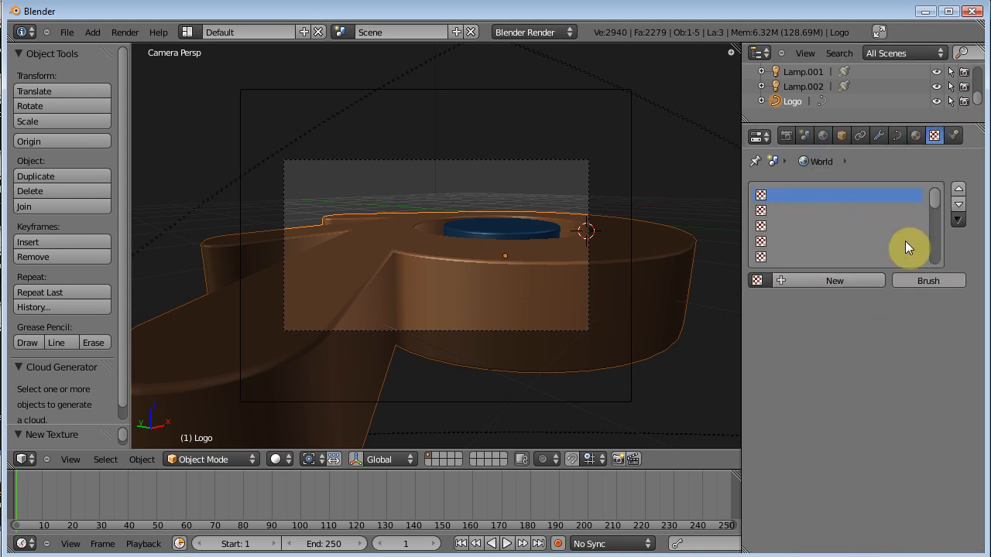
mouse_move(880, 162)
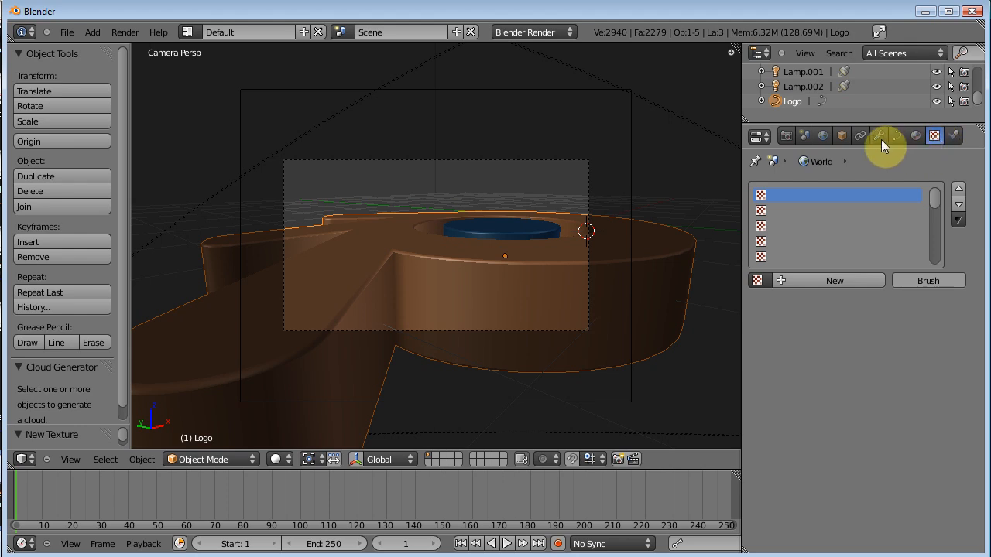
left_click(915, 137)
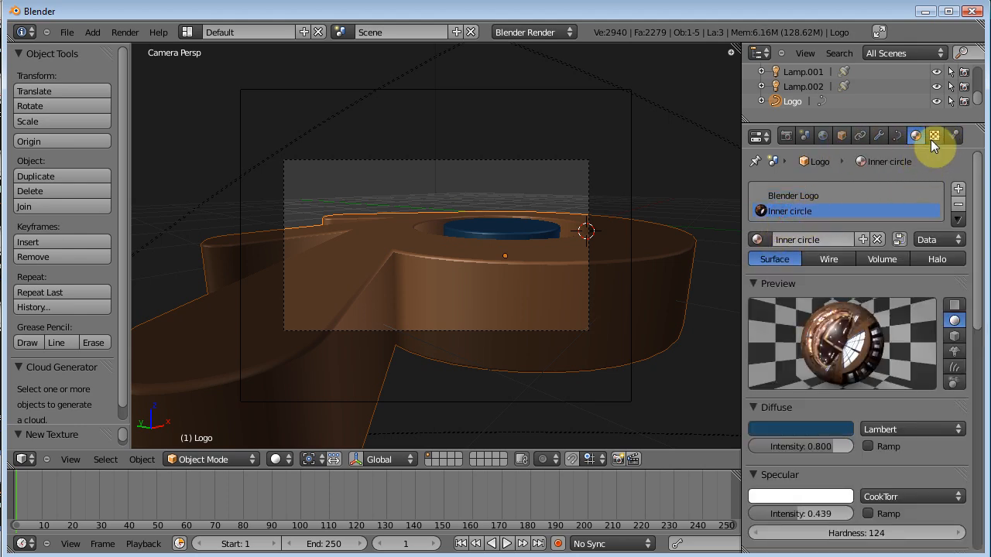
- Show the Inner circle material's texture list and select an empty slot below the HDR Texture
left_click(933, 136)
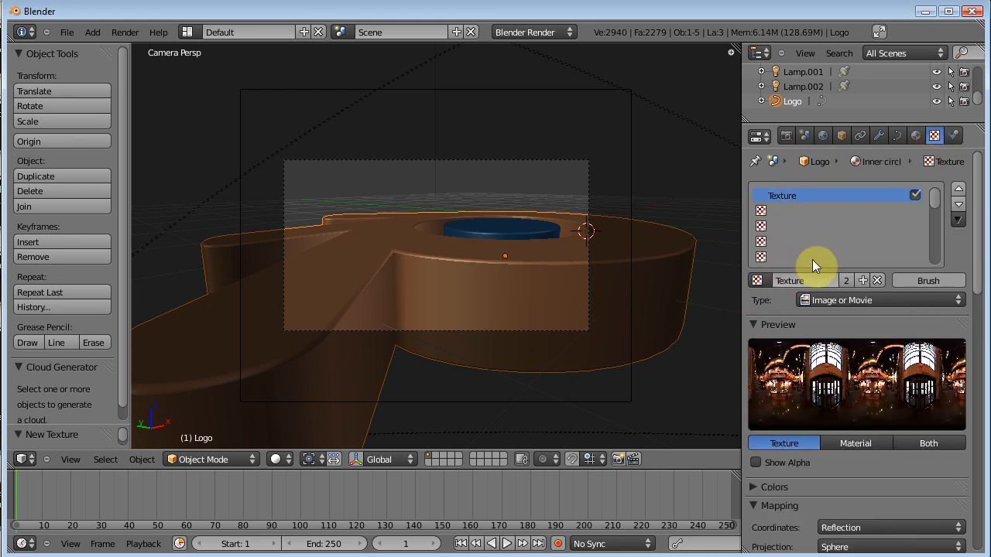
left_click(916, 136)
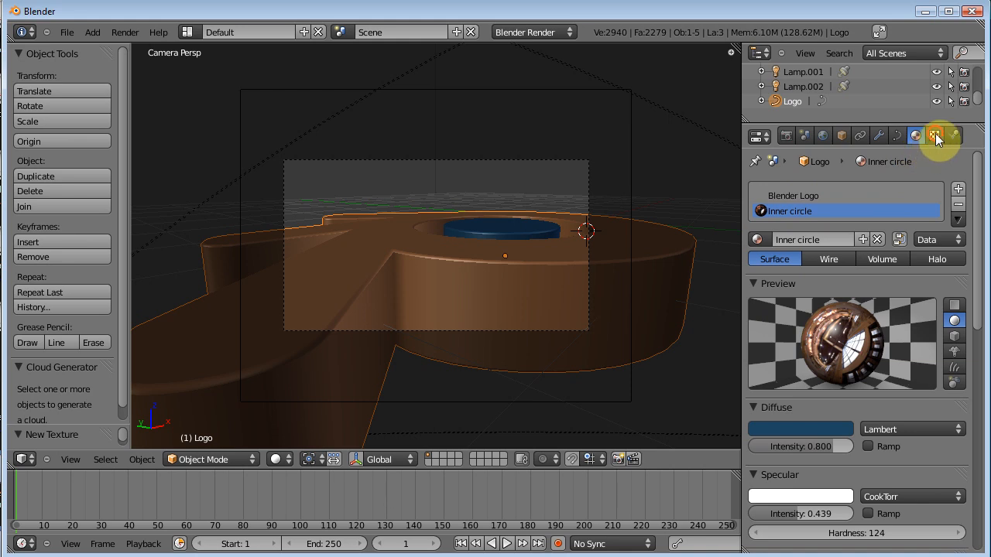
left_click(935, 136)
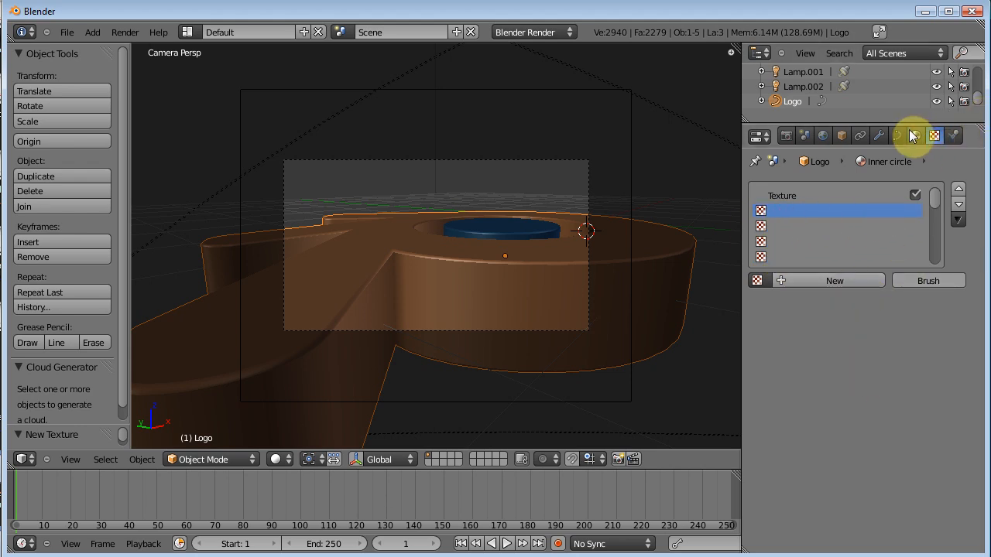
mouse_move(915, 136)
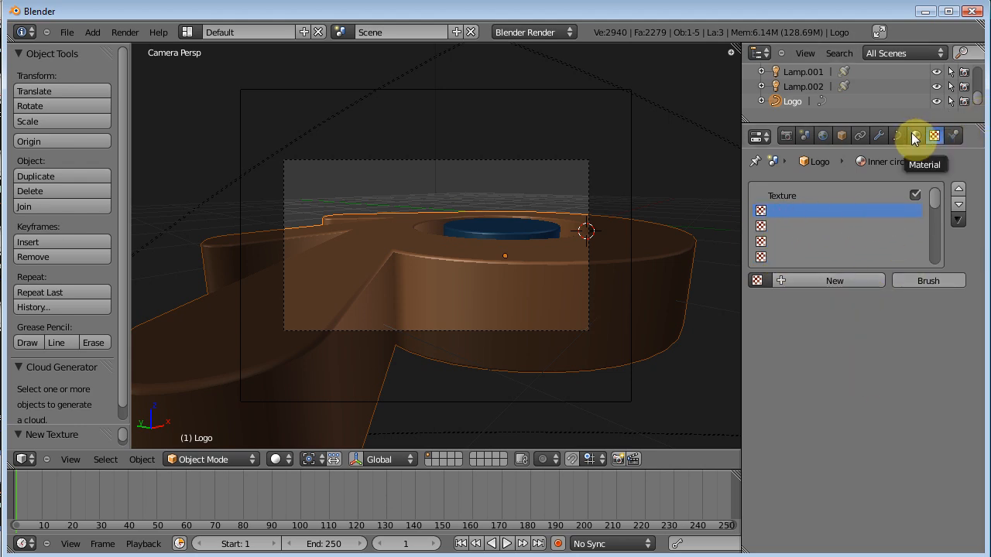
- Enable Mirror on the Inner circle material and view its texture slots
left_click(917, 136)
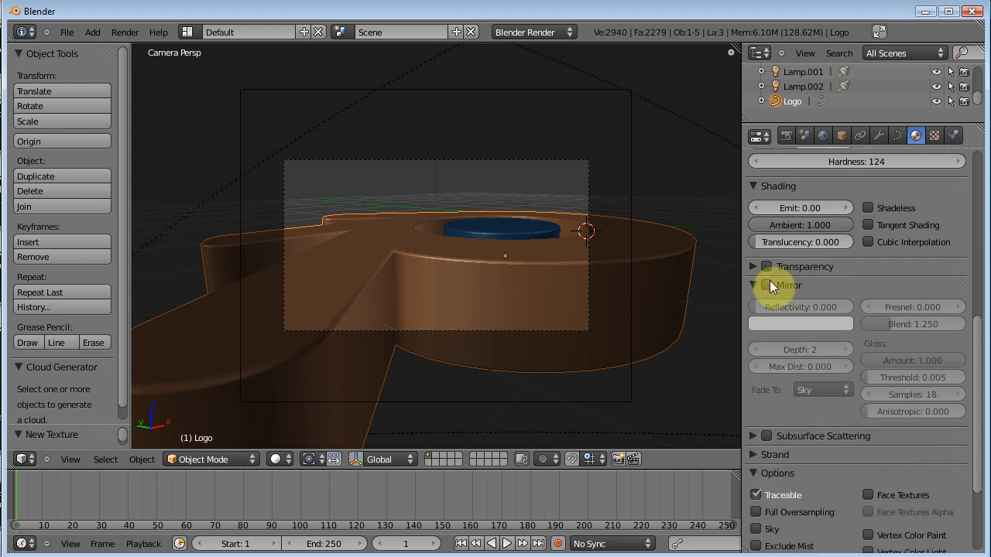
left_click(754, 285)
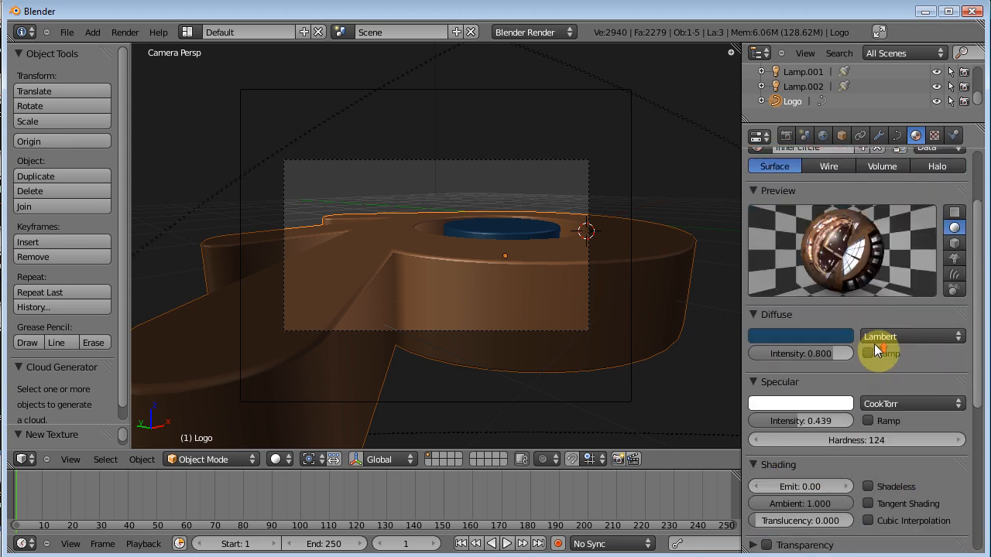
left_click(935, 136)
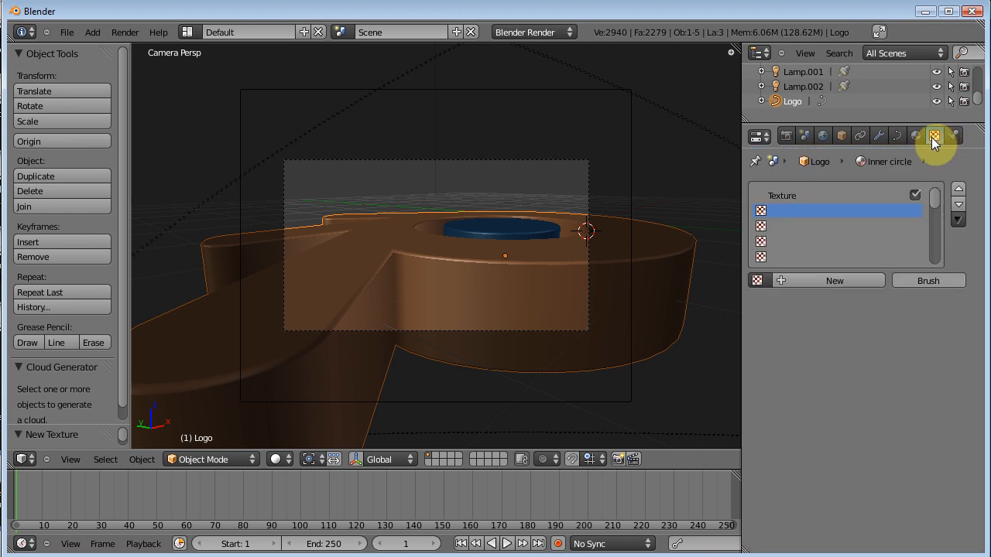
- Review the shared HDR Texture with two users and return to the Inner circle material settings
left_click(933, 137)
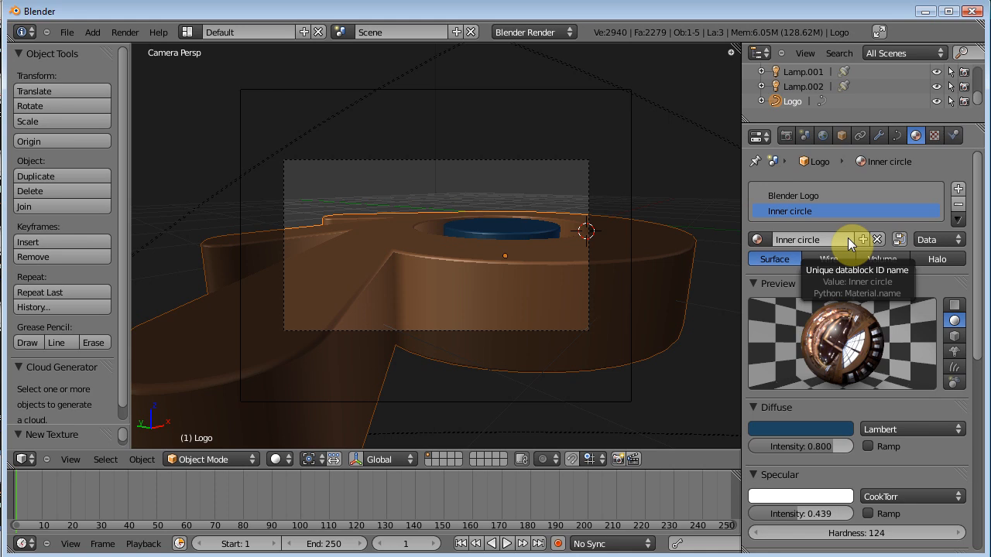
mouse_move(833, 384)
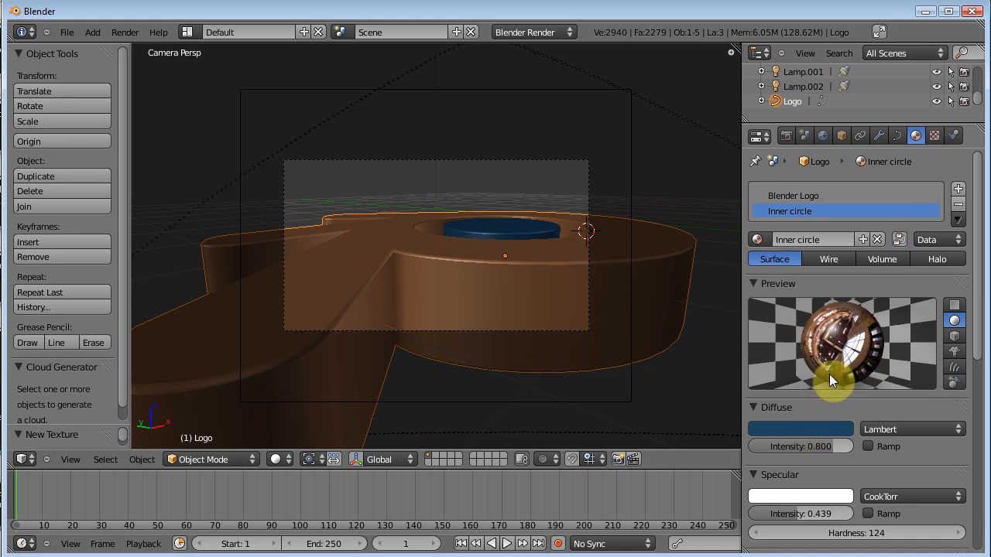
left_click(935, 136)
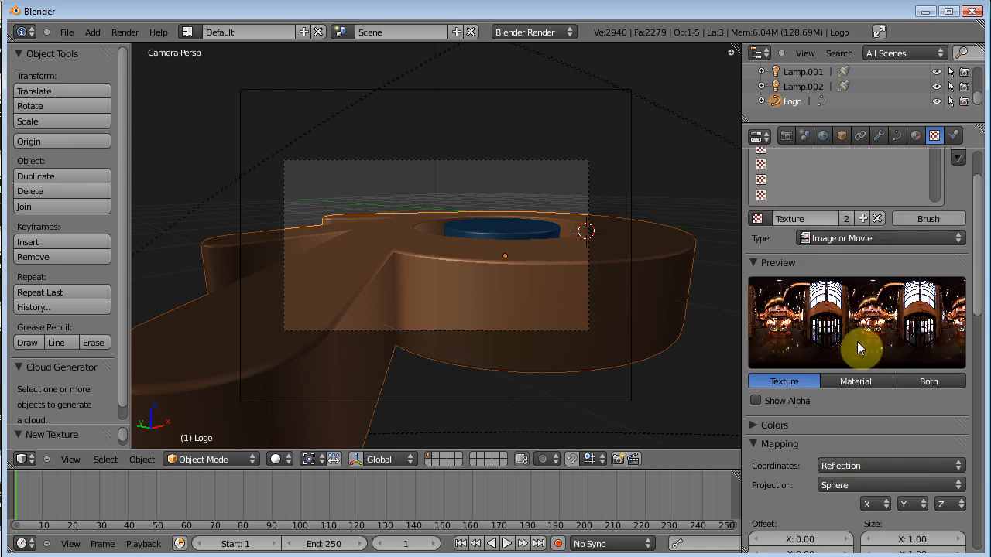
left_click(913, 137)
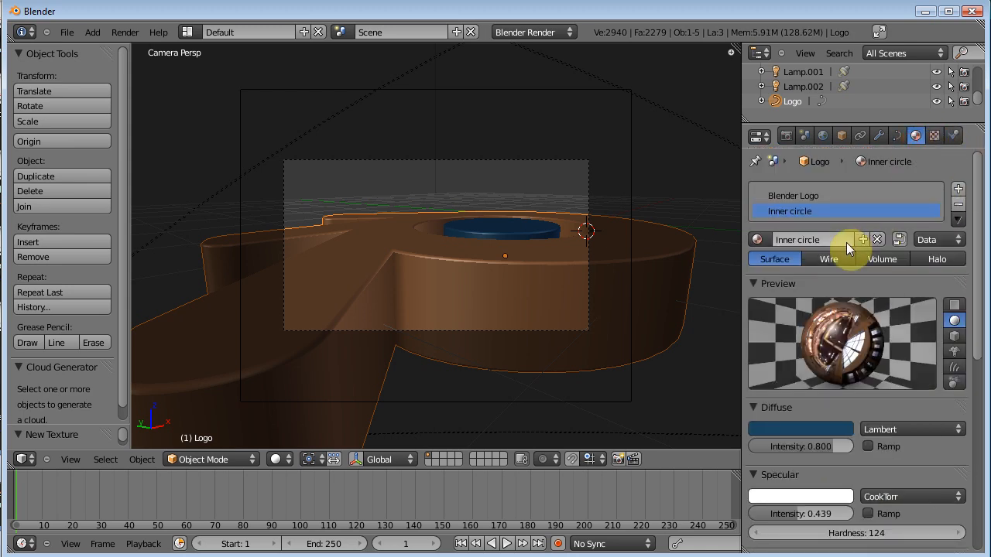